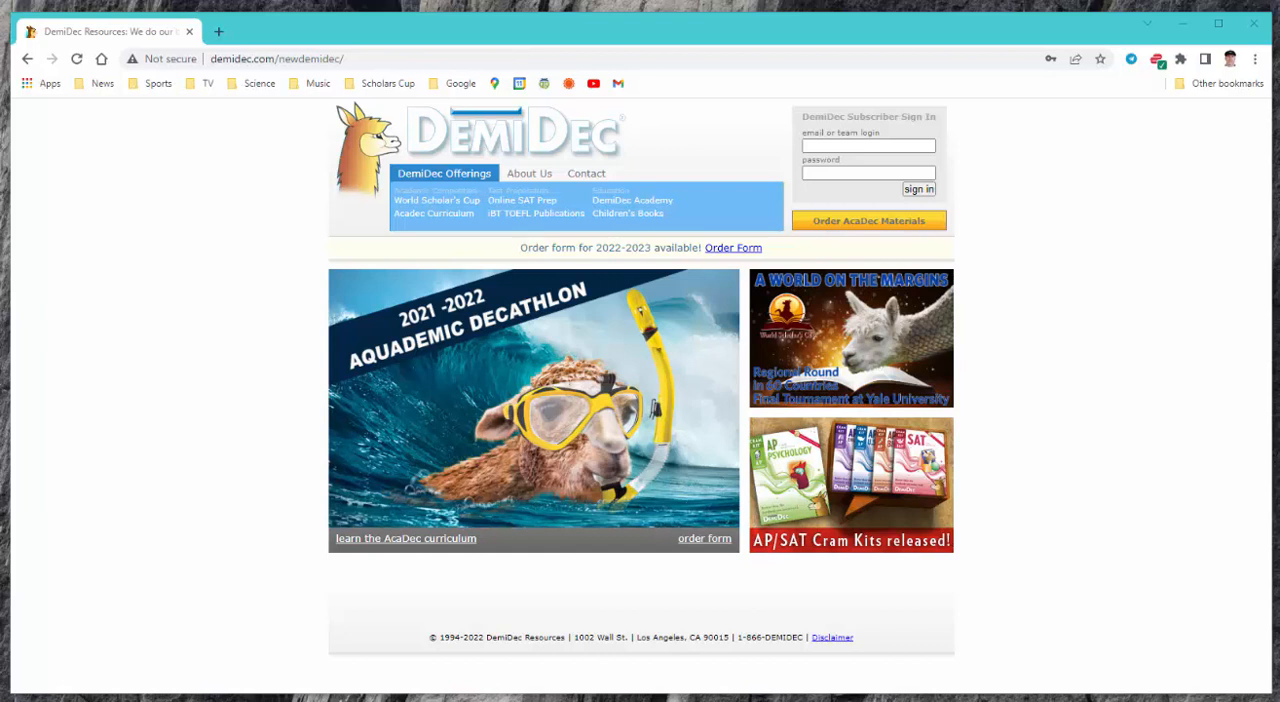
pyautogui.moveTo(800, 322)
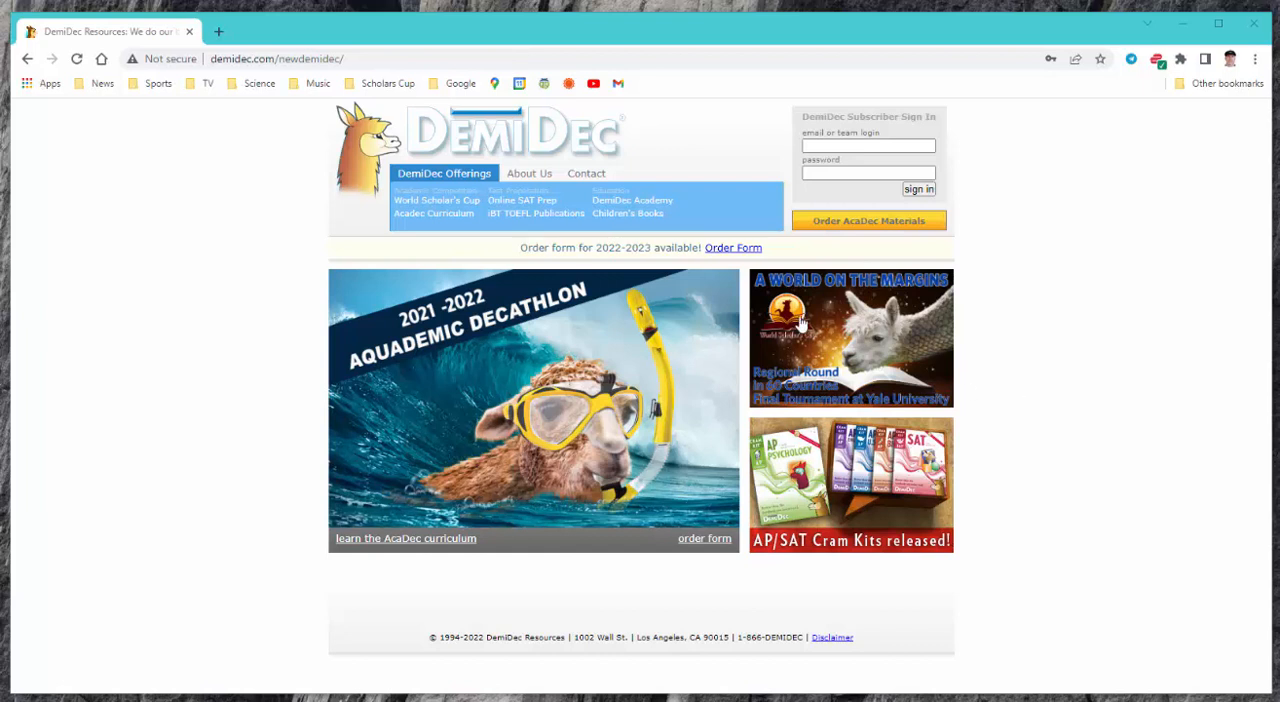
# Sign in with the subscriber email and password to reach the Material Downloads welcome page.
pyautogui.click(868, 146)
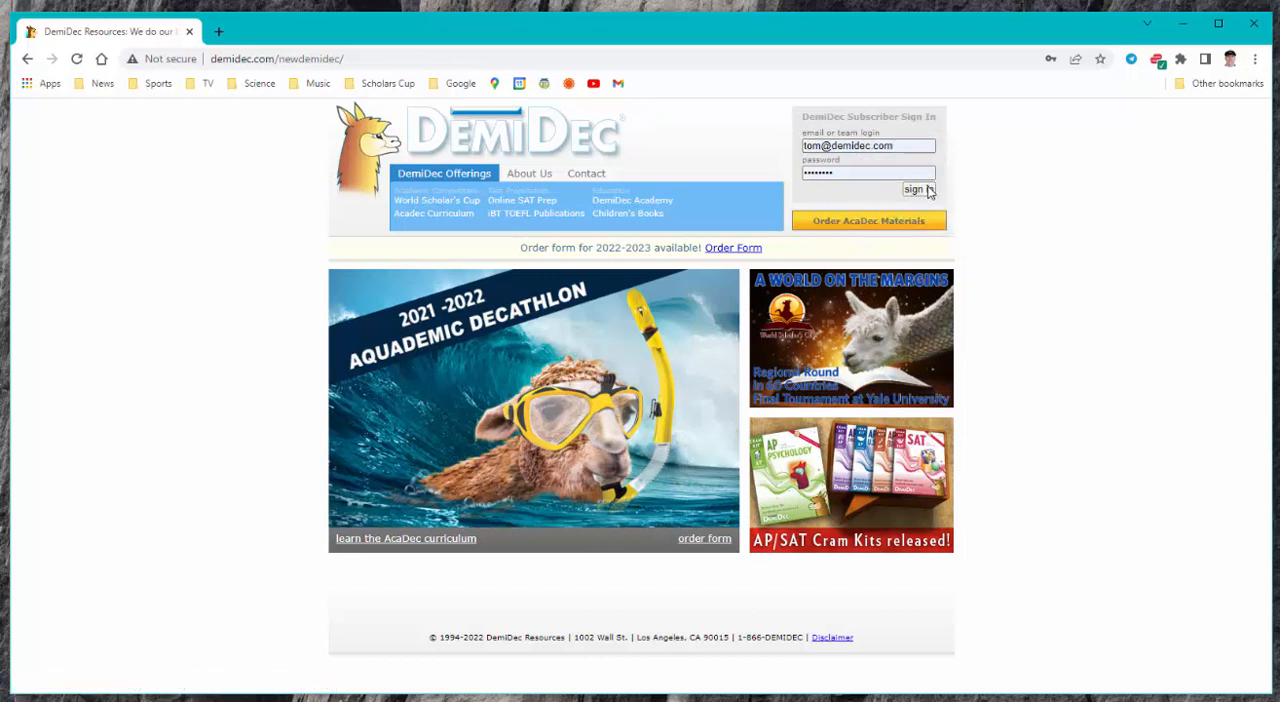
pyautogui.click(914, 190)
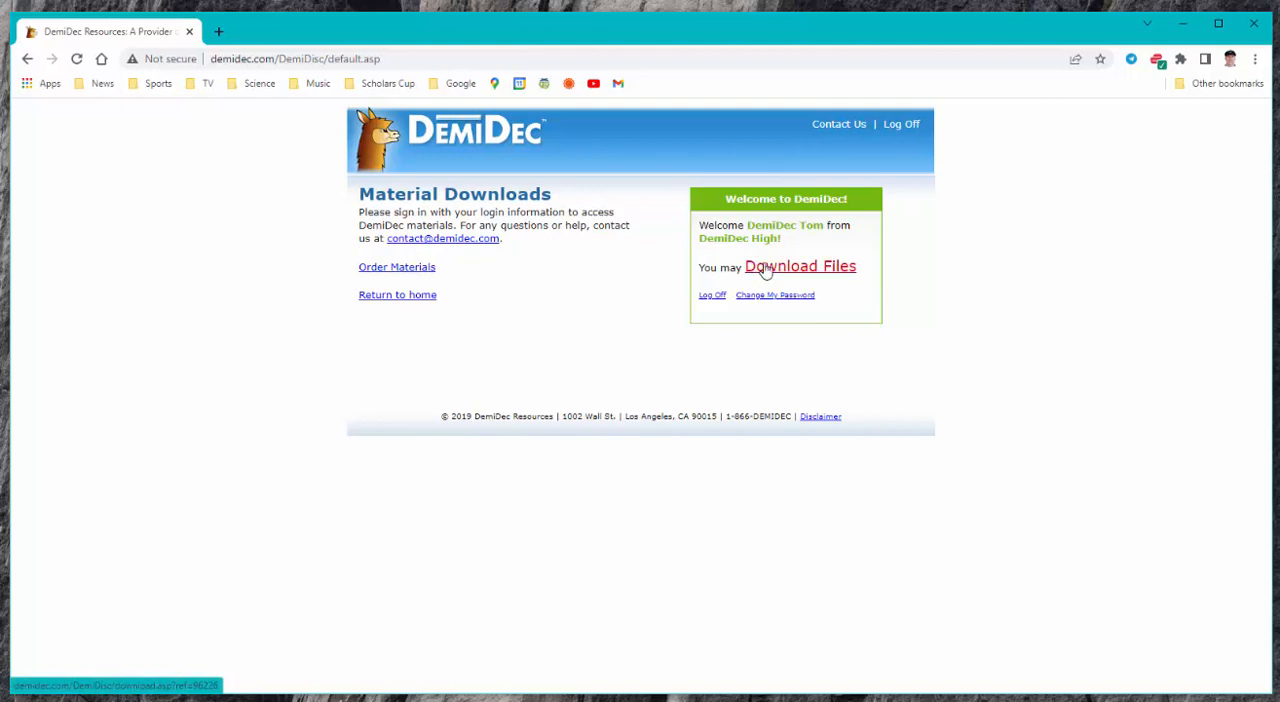
# Follow the Download Files link to the page listing 2022 materials by subject and type.
pyautogui.click(800, 266)
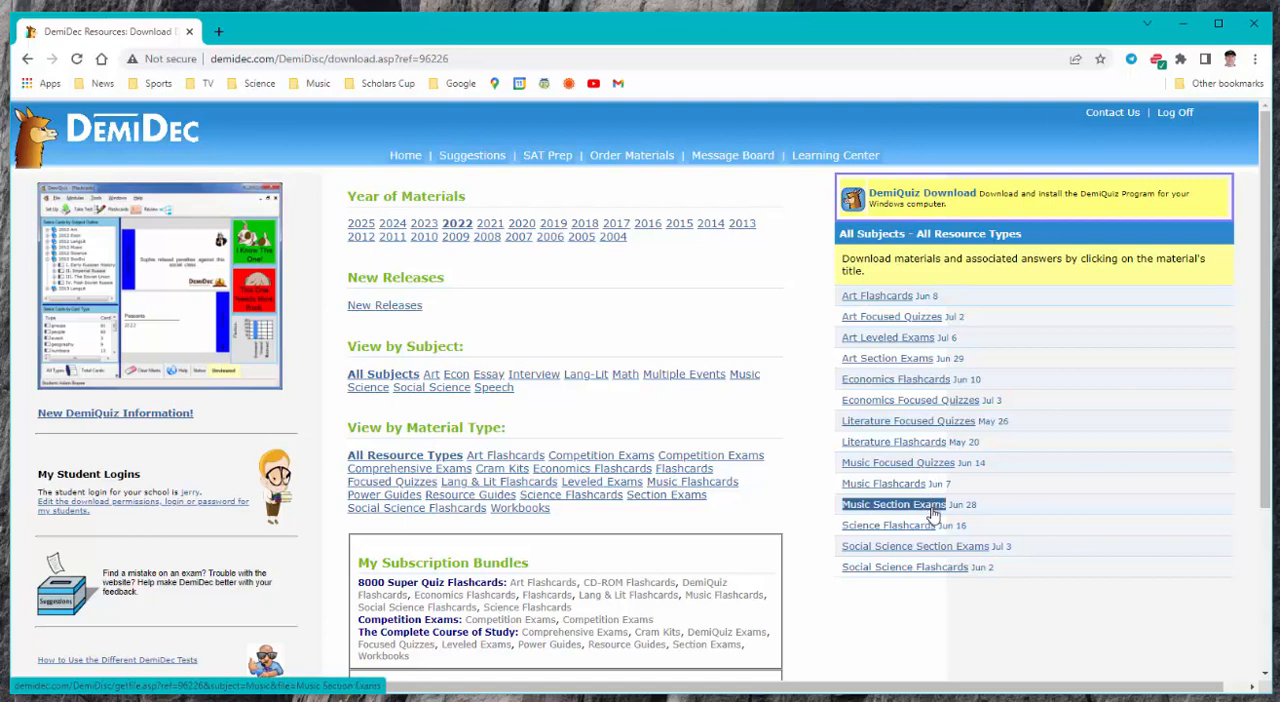
pyautogui.moveTo(924, 530)
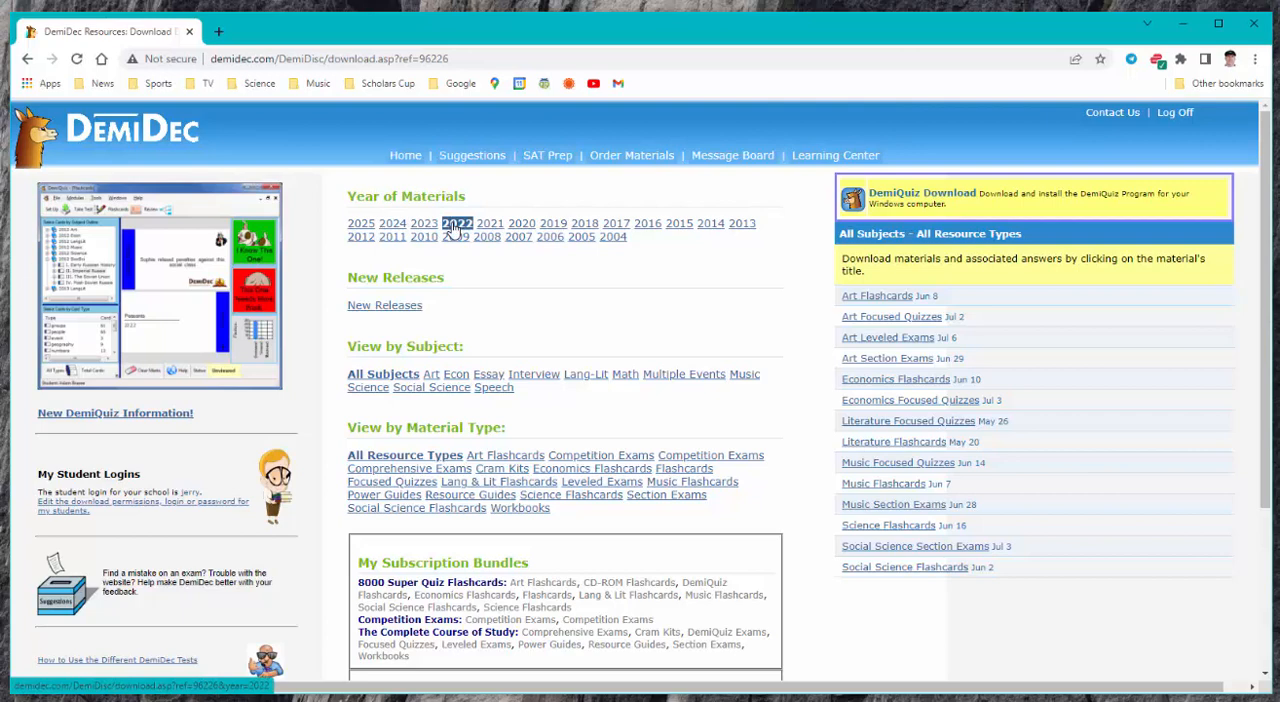
pyautogui.moveTo(382, 372)
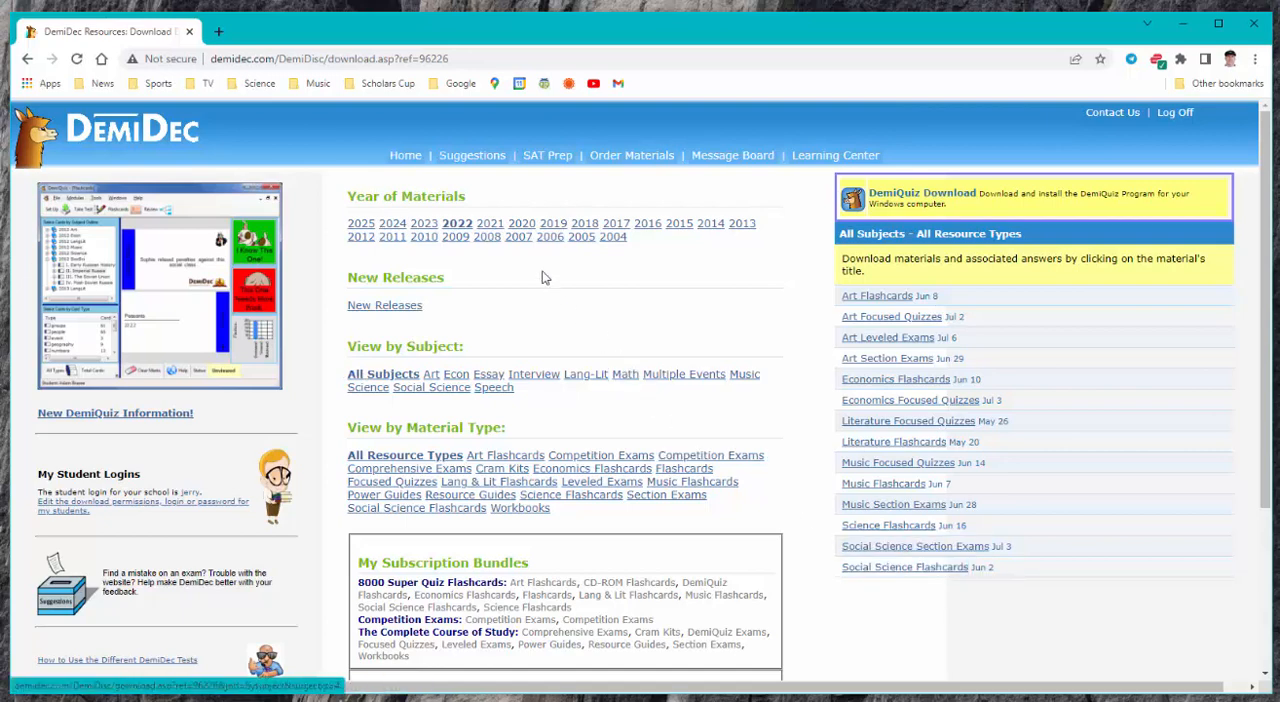
# Switch the Year of Materials to 2021 and review the longer list of subjects.
pyautogui.click(490, 224)
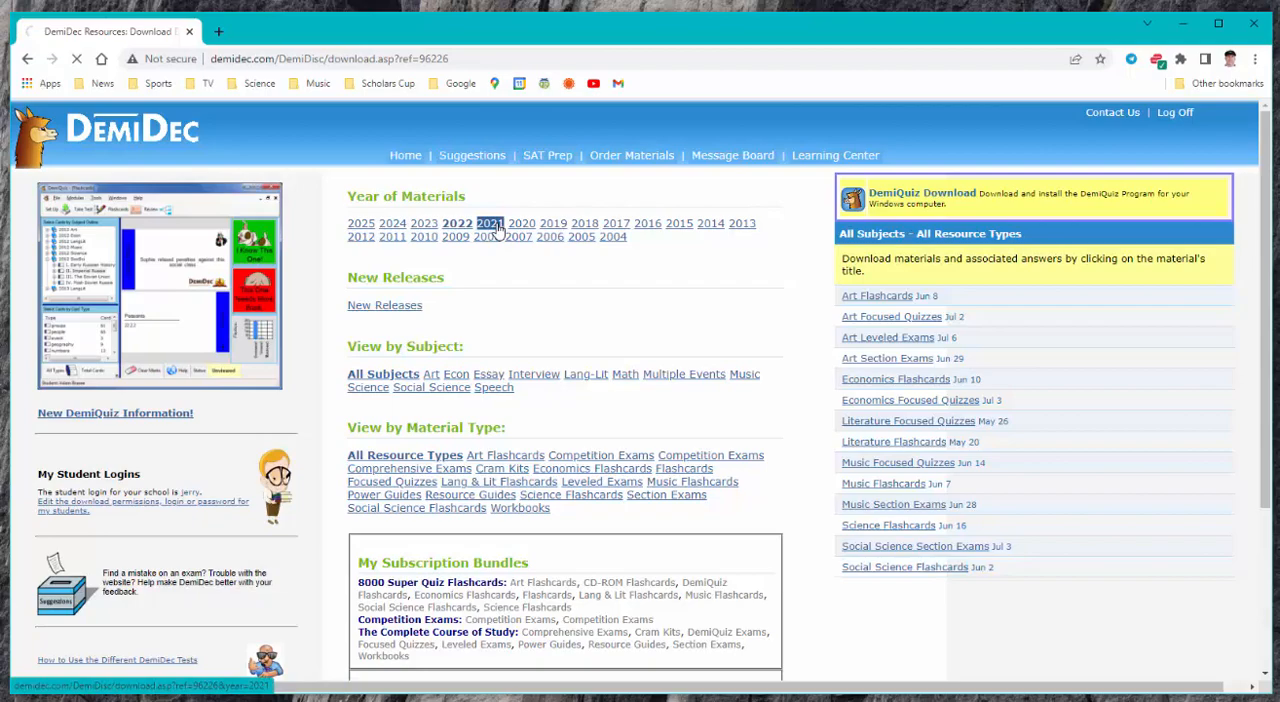
pyautogui.click(488, 224)
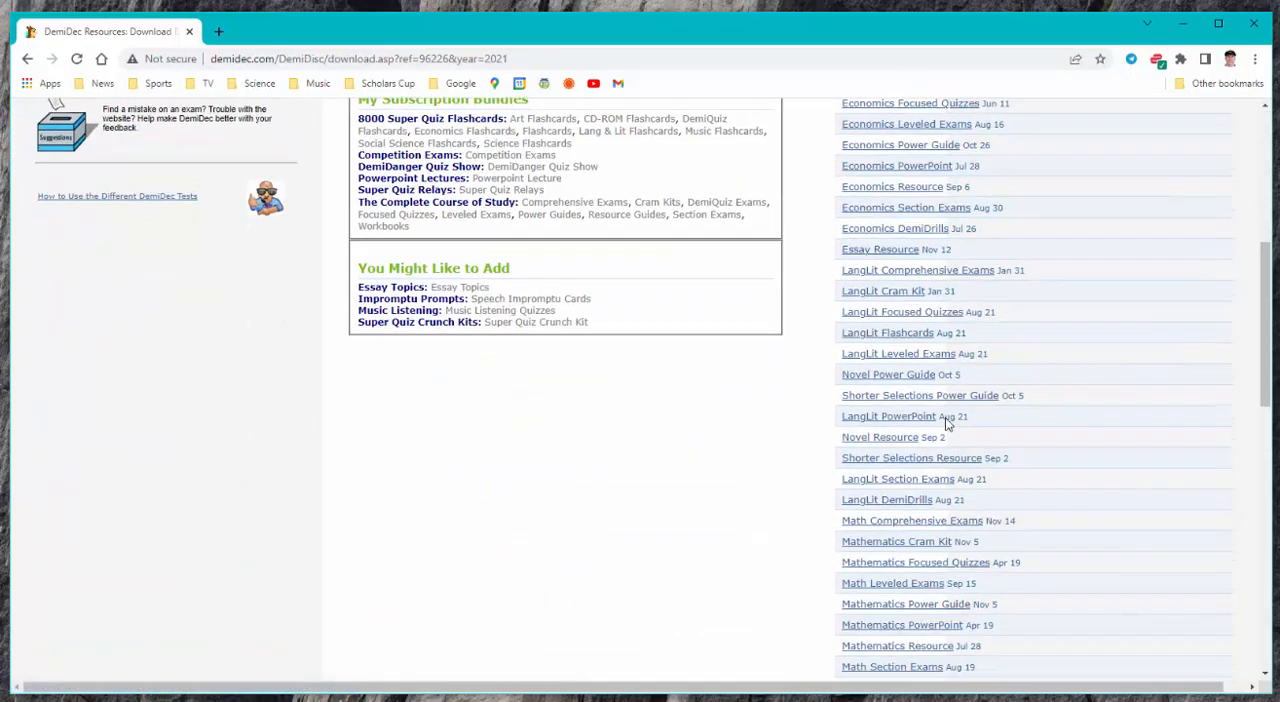
pyautogui.scroll(3)
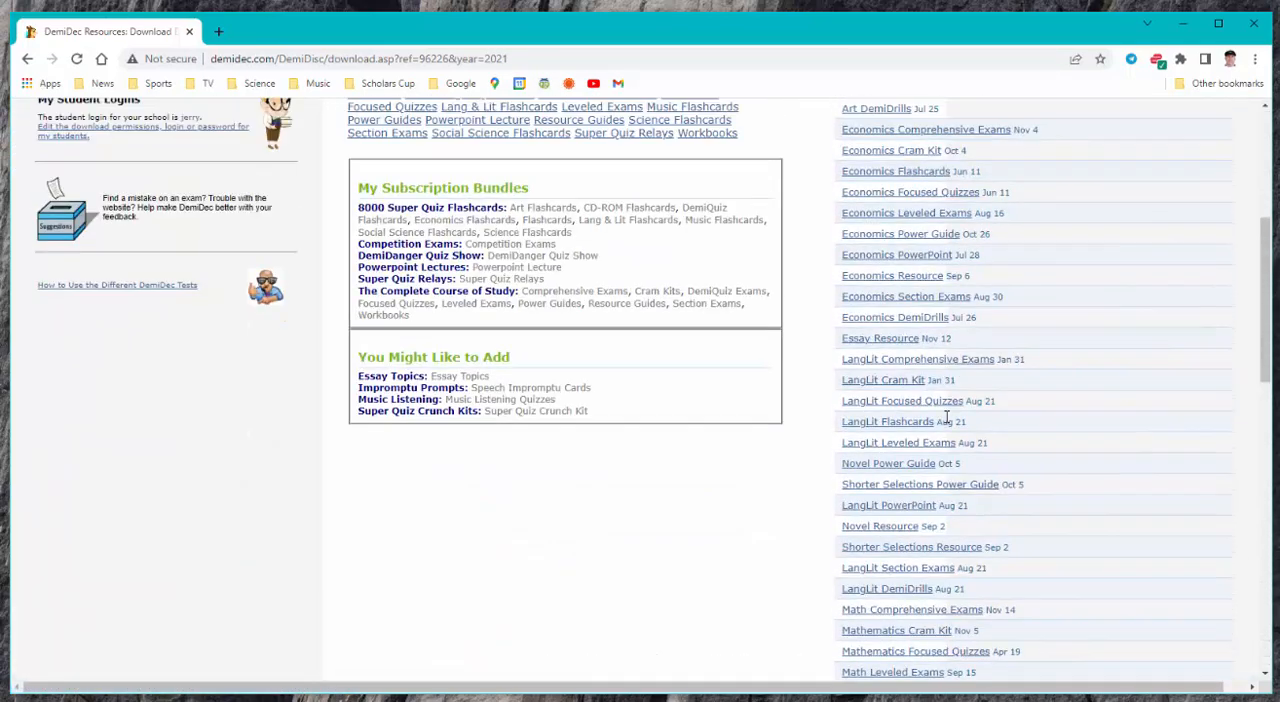
pyautogui.scroll(3)
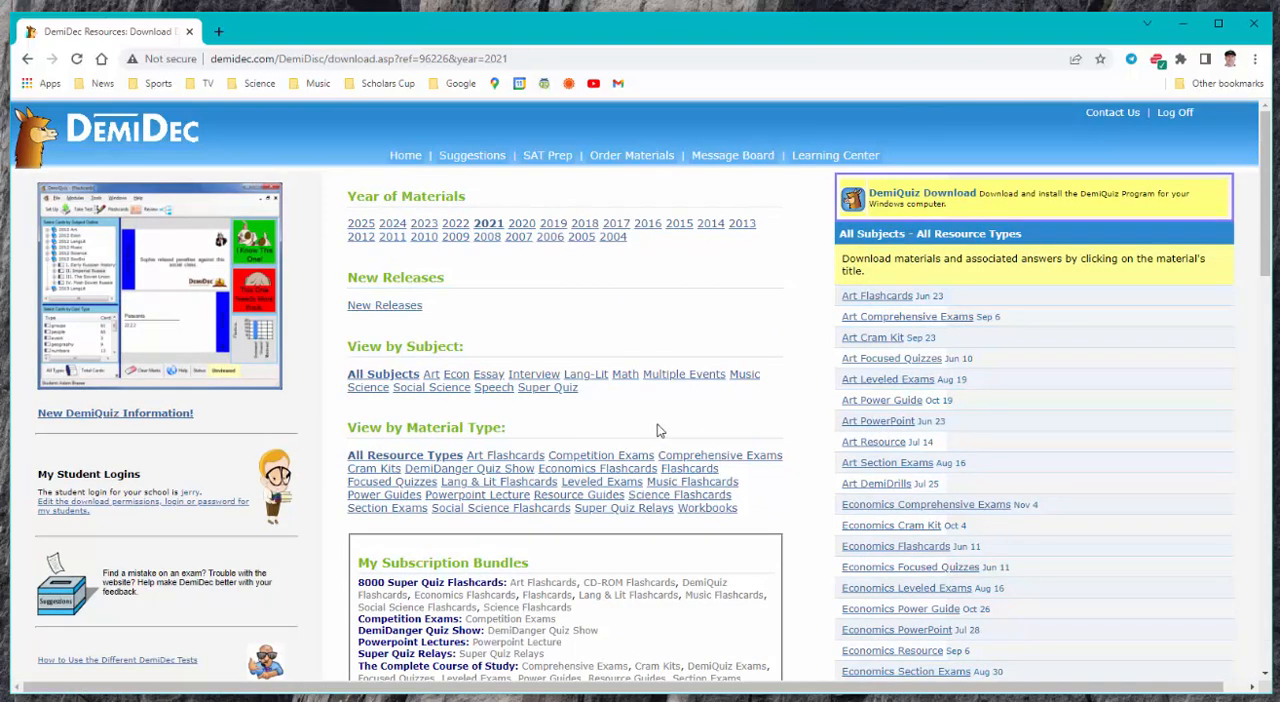
pyautogui.moveTo(432, 390)
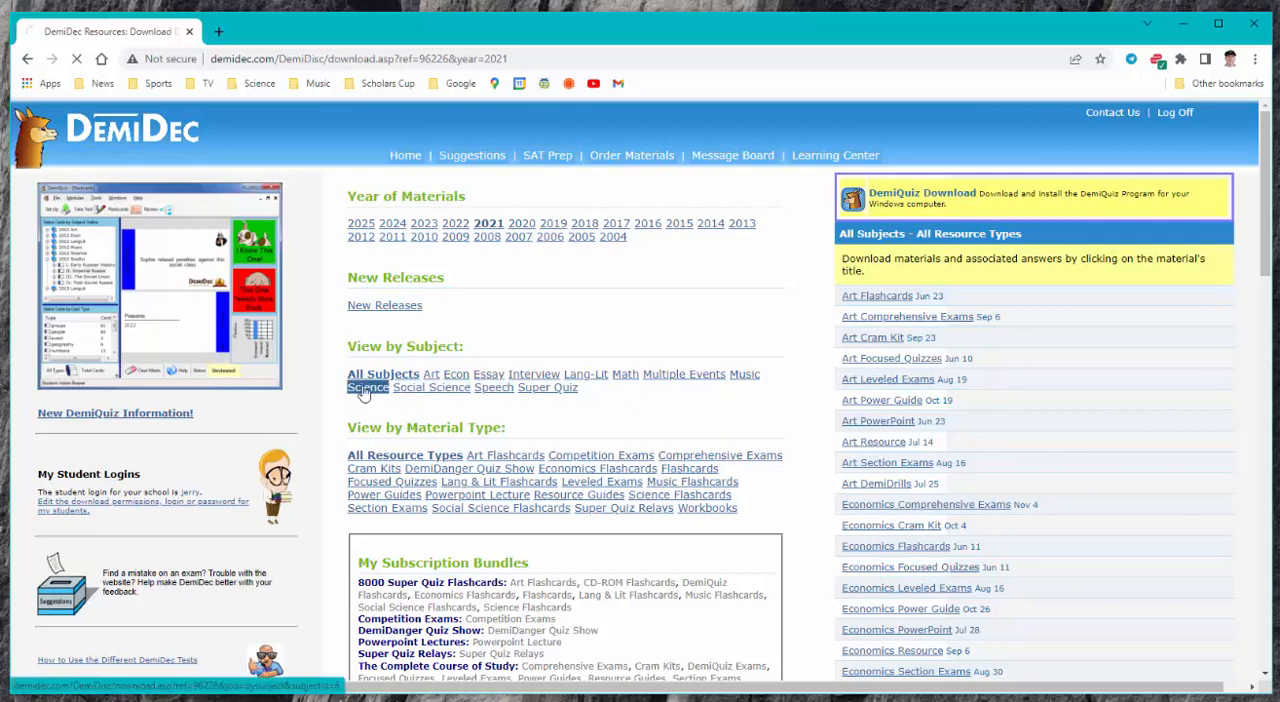
# Filter to the Science subject, briefly narrow to Leveled Exams, then show all Science resource types.
pyautogui.click(368, 388)
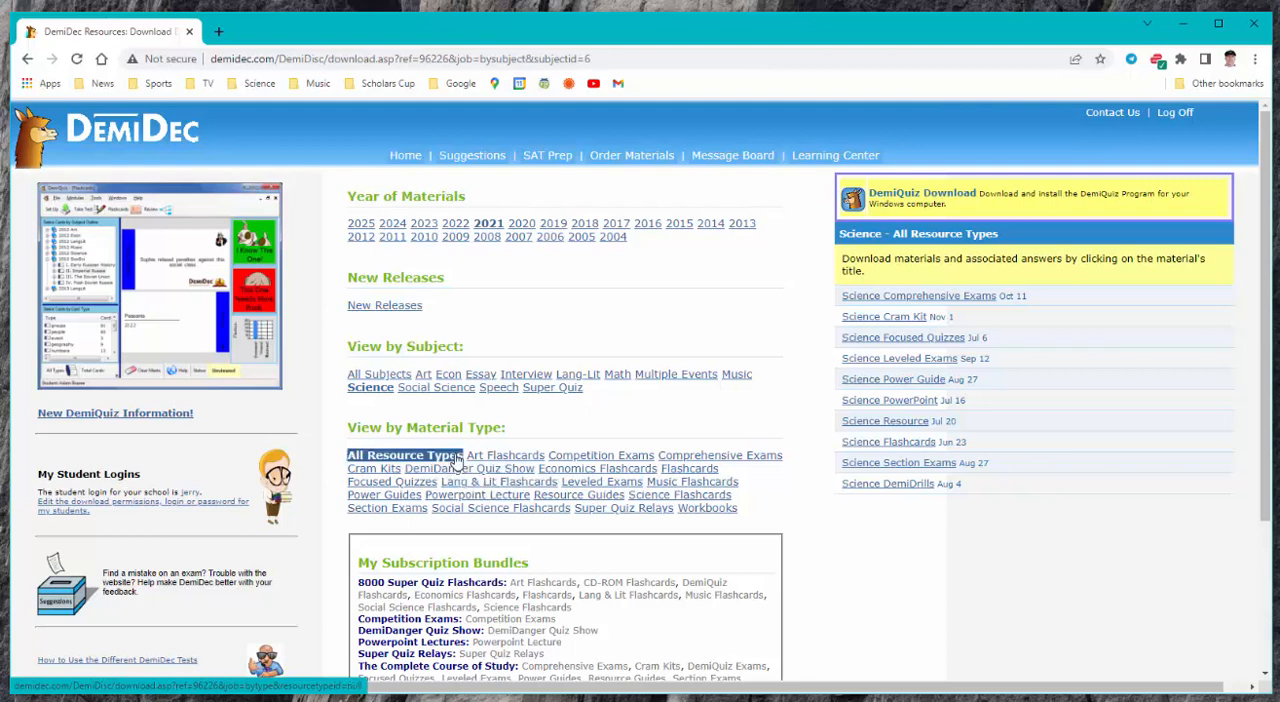
pyautogui.moveTo(596, 468)
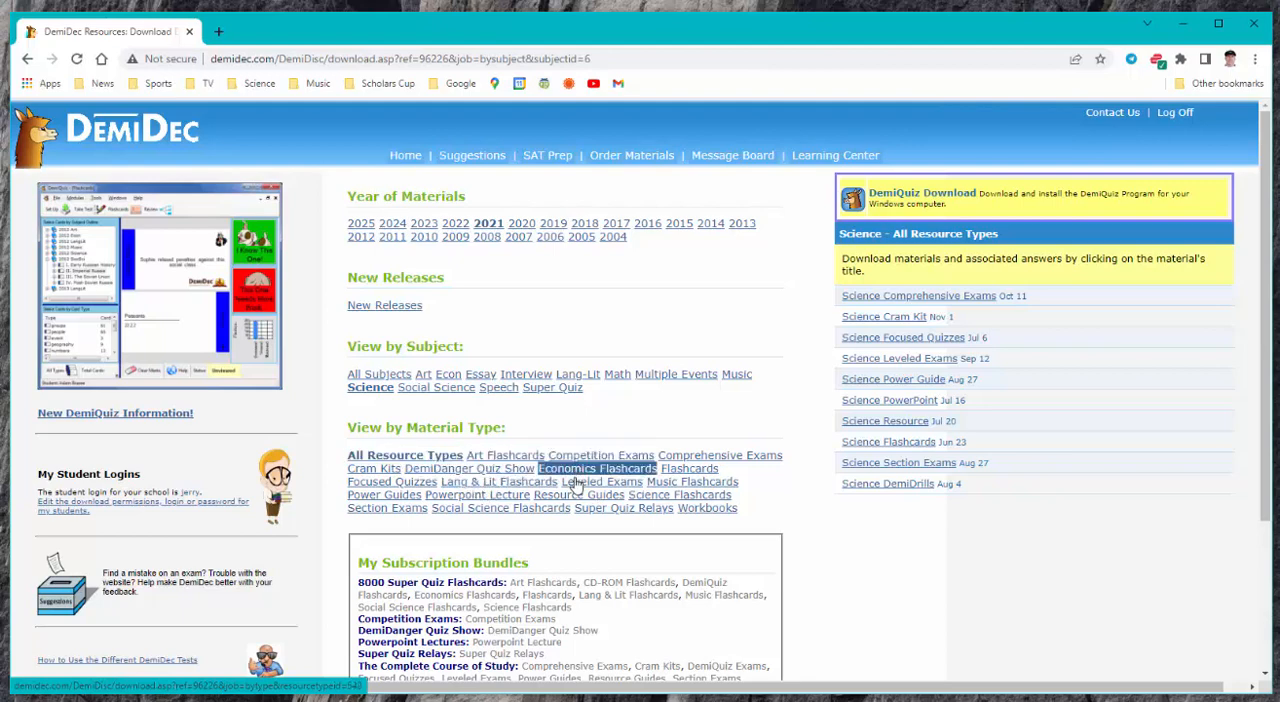
pyautogui.moveTo(600, 482)
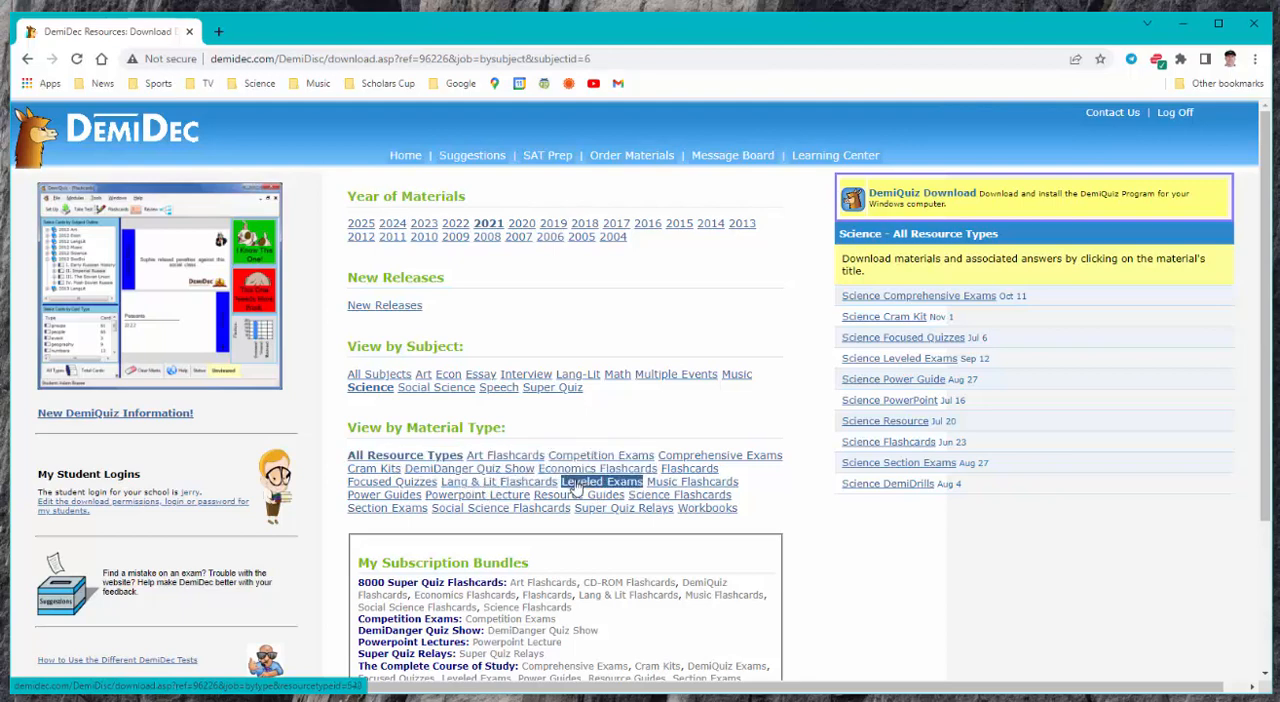
pyautogui.click(600, 482)
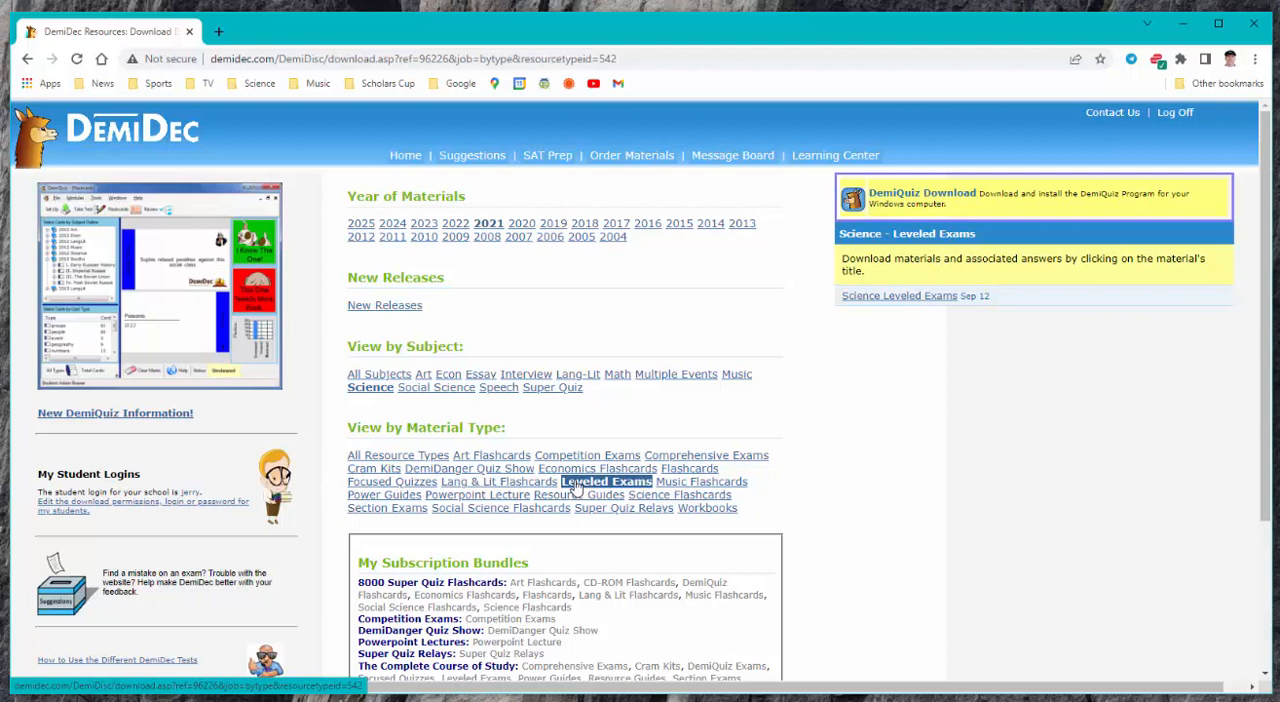
pyautogui.moveTo(516, 452)
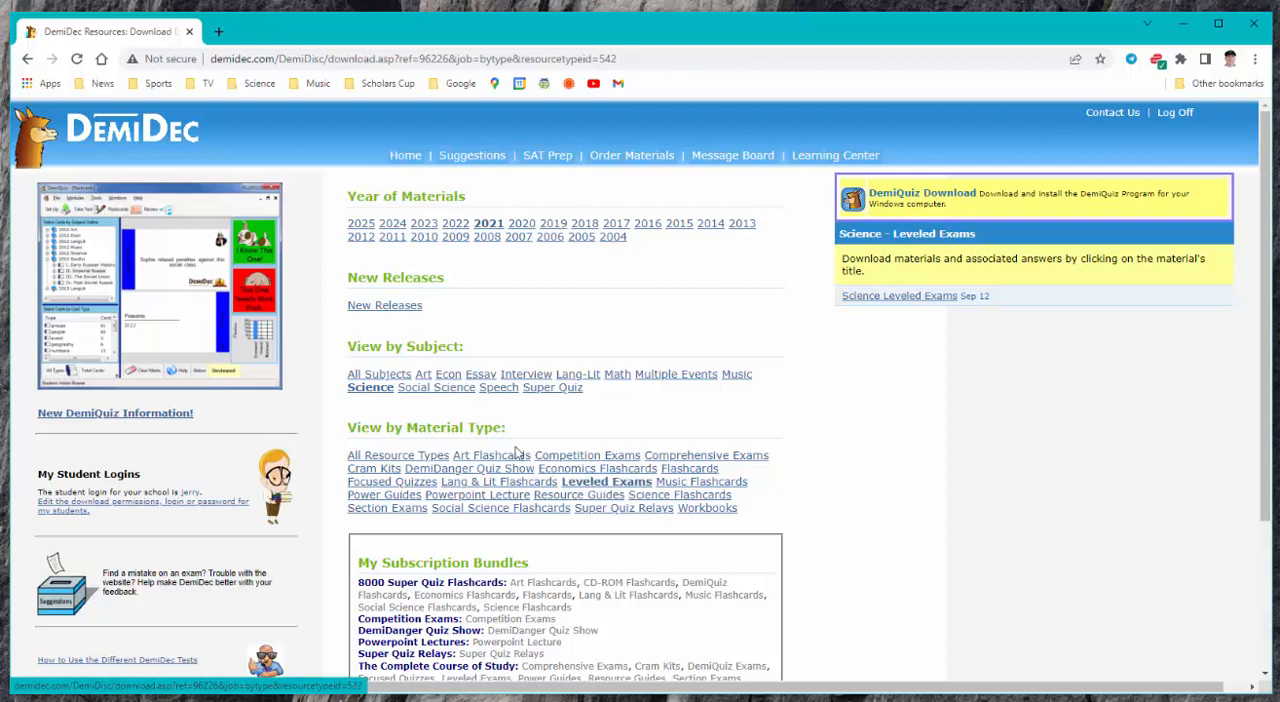
pyautogui.click(398, 456)
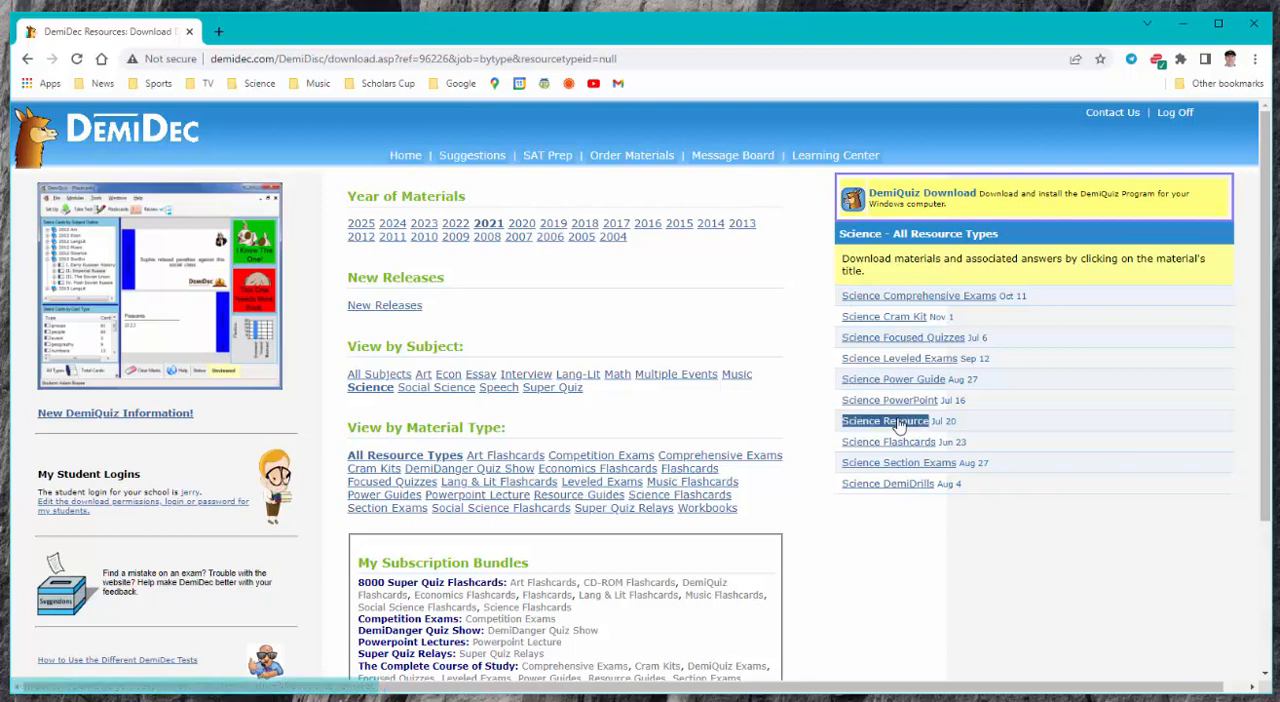
pyautogui.moveTo(884, 420)
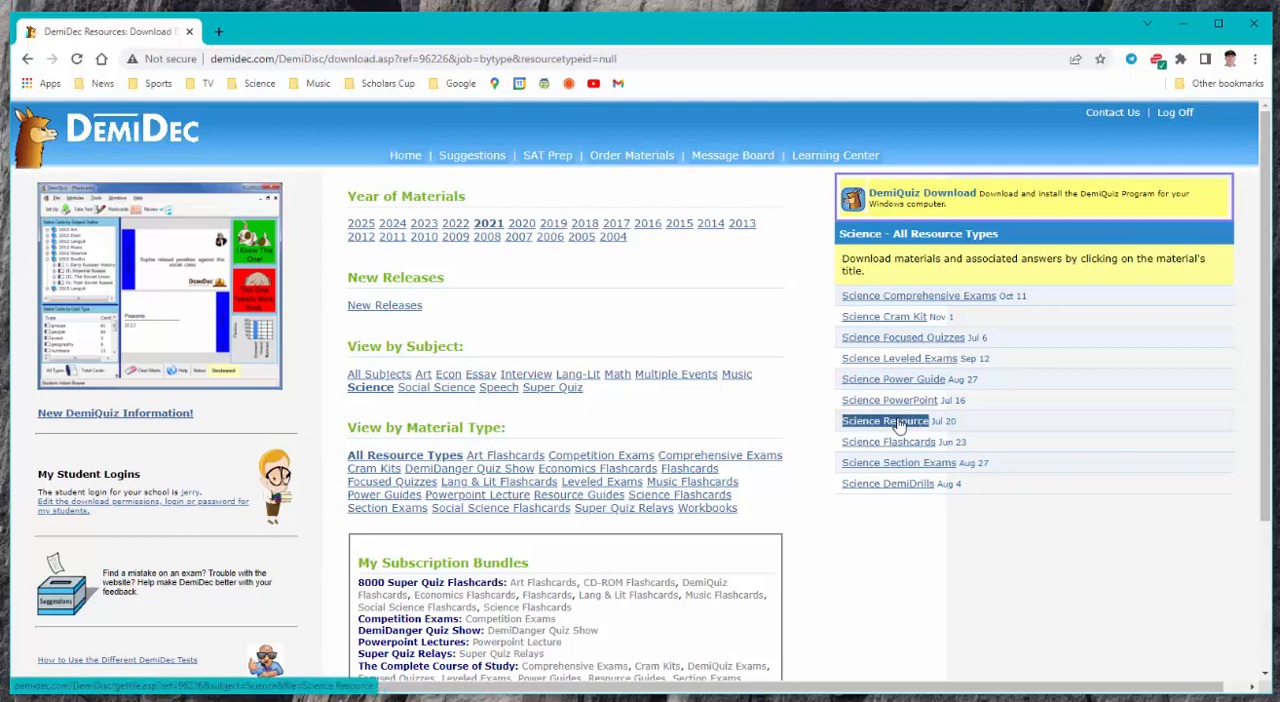
pyautogui.moveTo(888, 440)
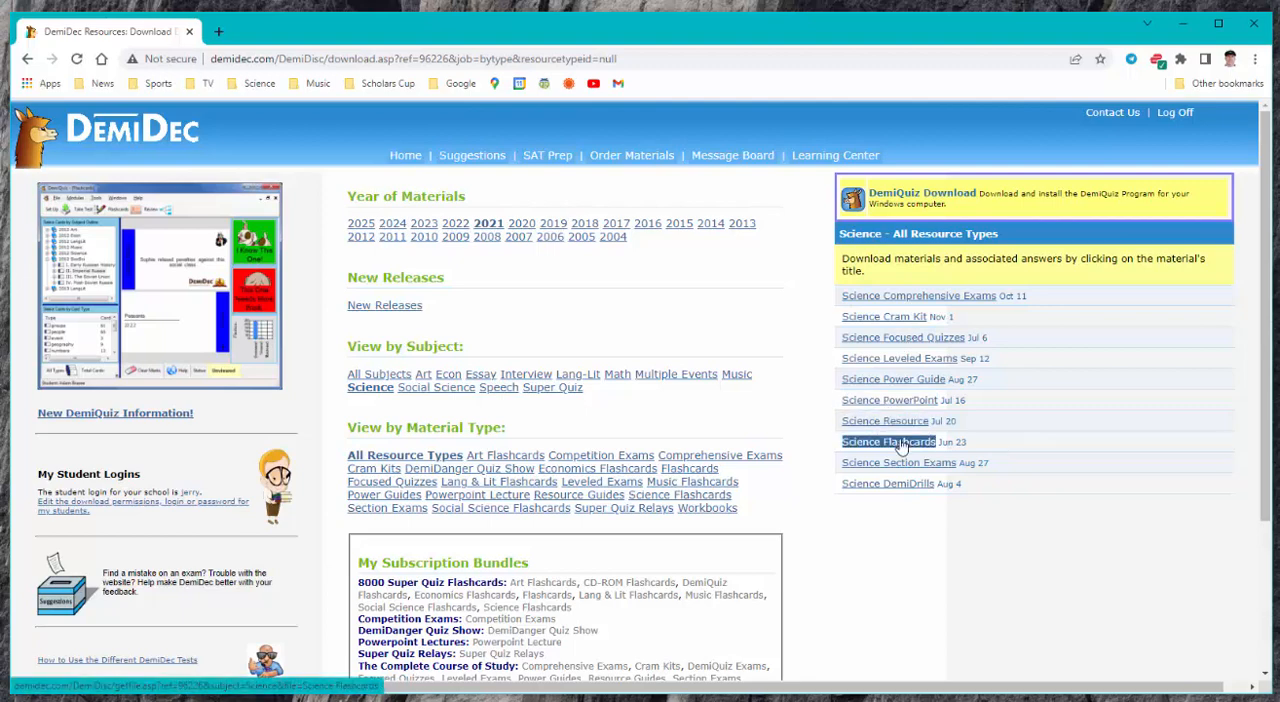
pyautogui.click(888, 440)
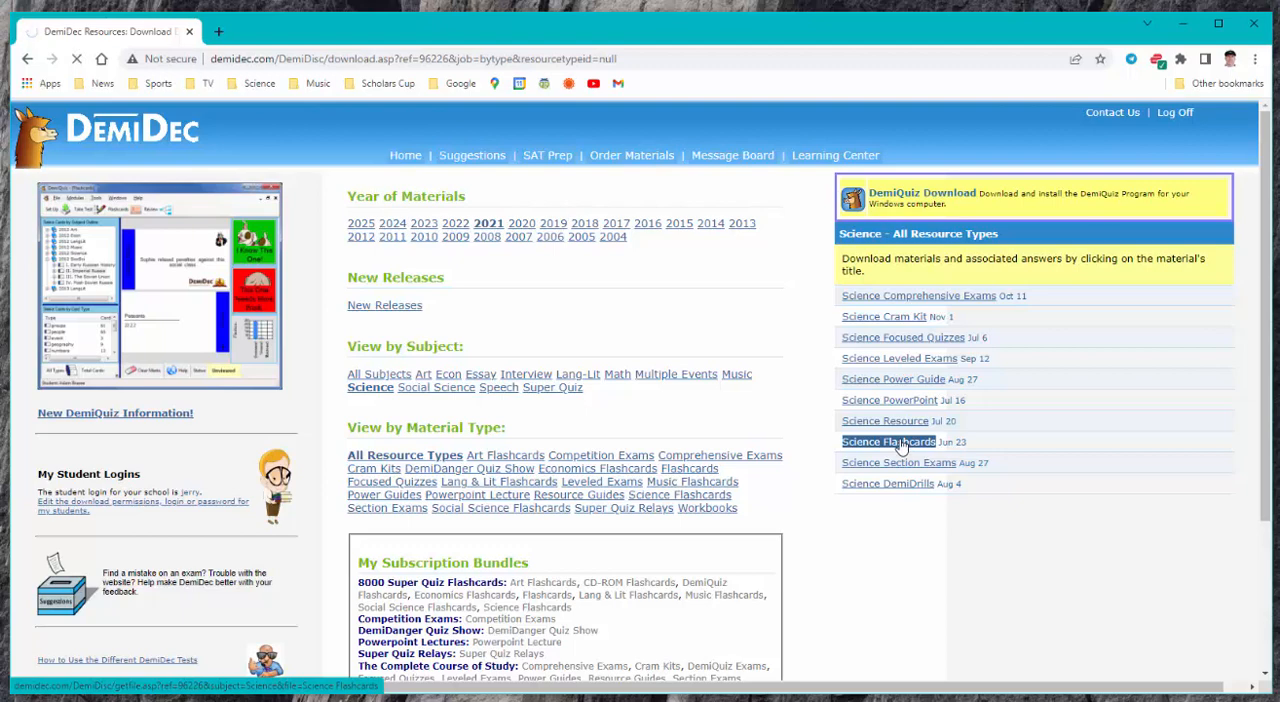
# Open the Science Flashcards download page listing its five flashcard files.
pyautogui.click(888, 440)
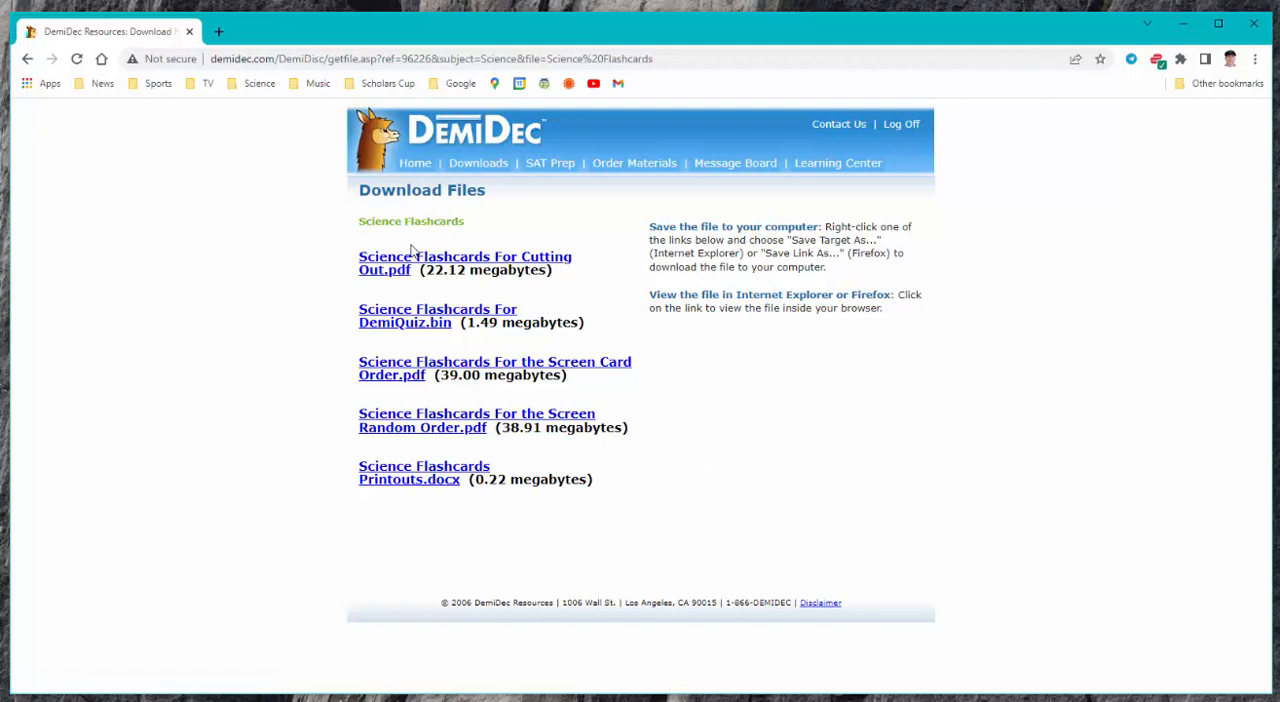
pyautogui.moveTo(424, 484)
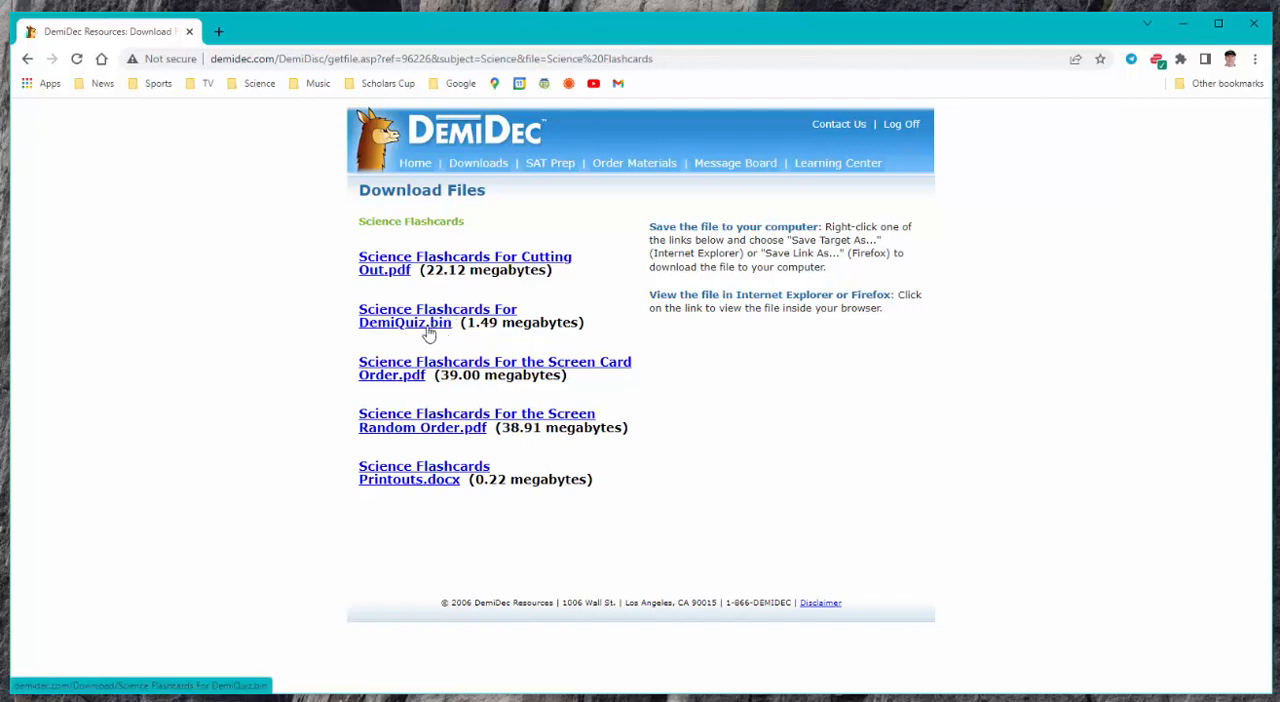
pyautogui.moveTo(448, 330)
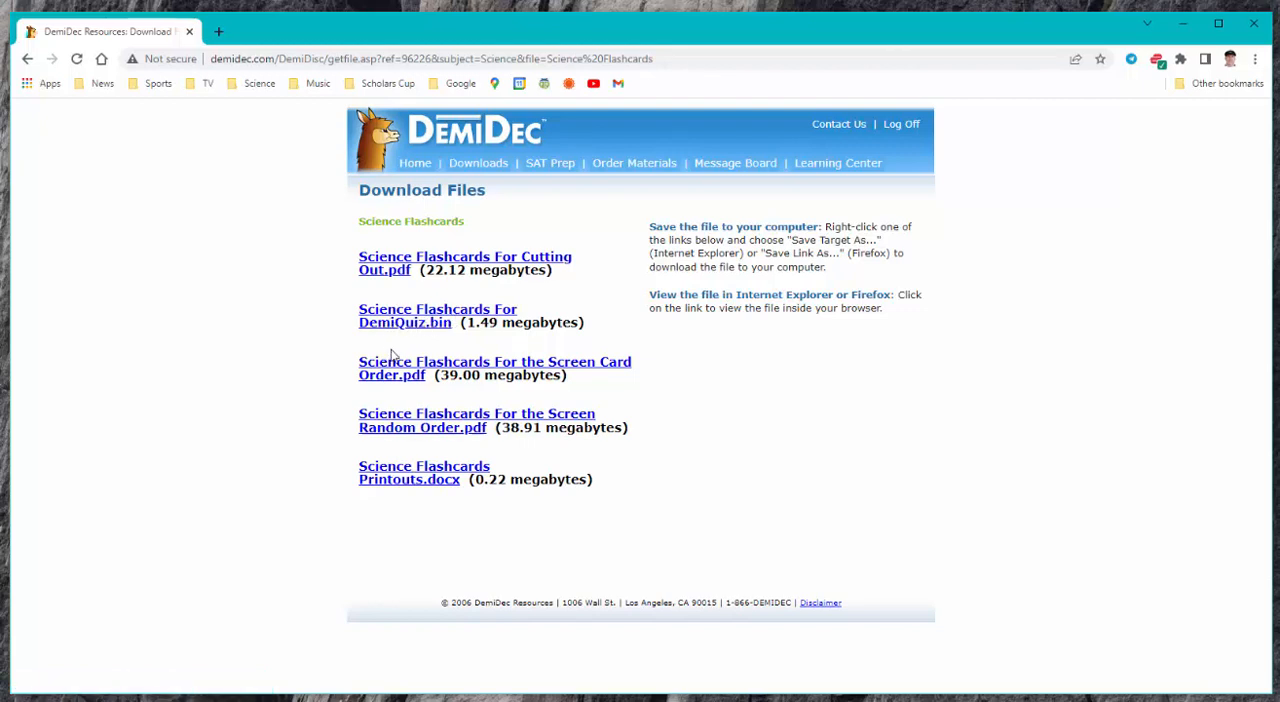
pyautogui.moveTo(404, 316)
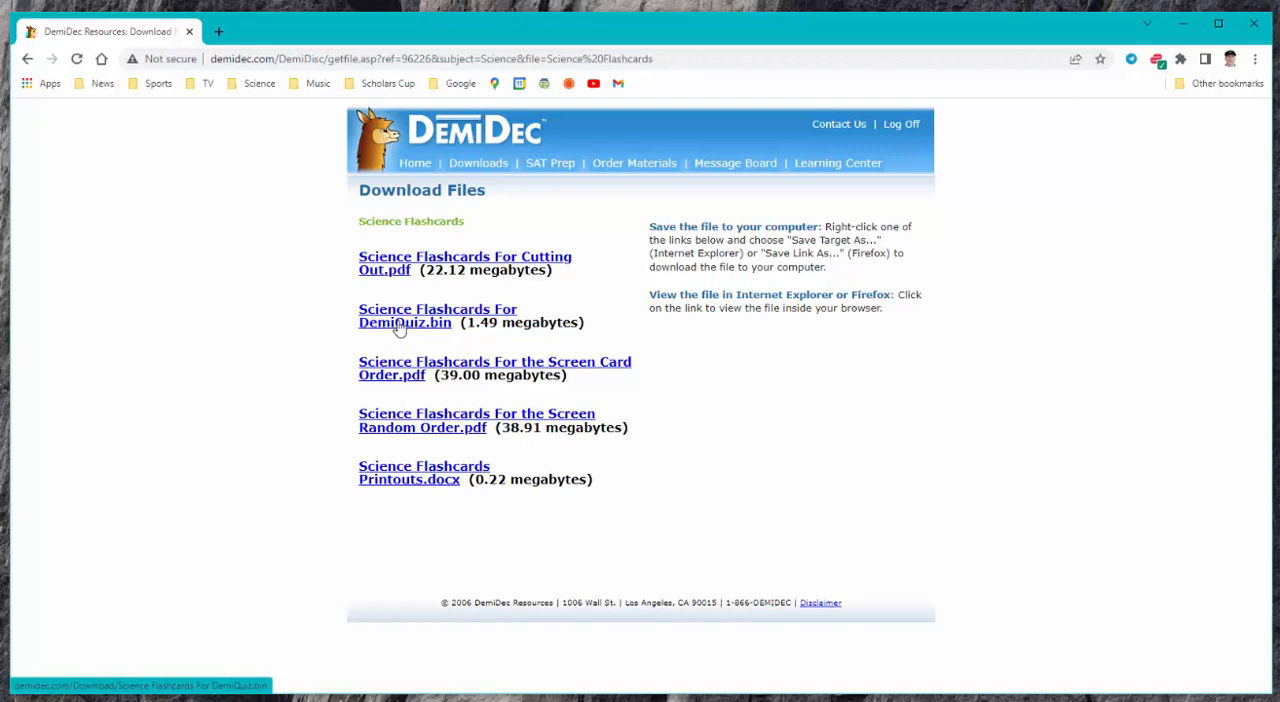
pyautogui.moveTo(484, 416)
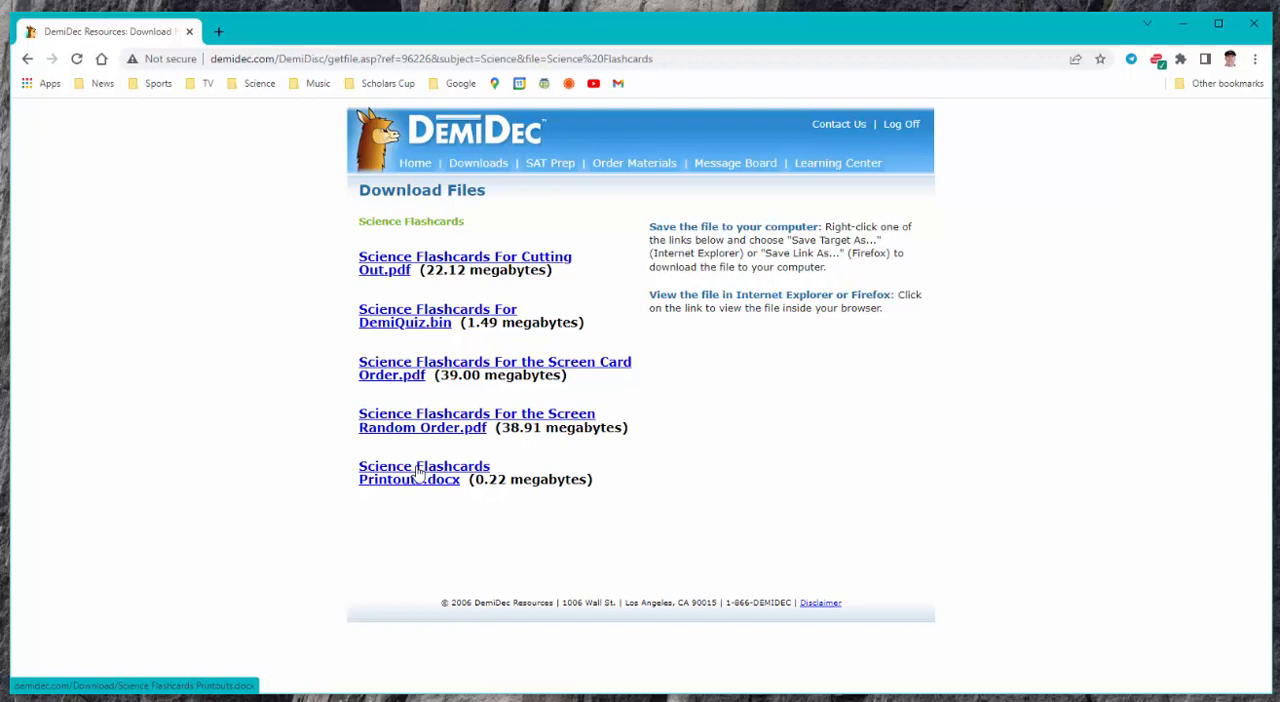
pyautogui.moveTo(418, 480)
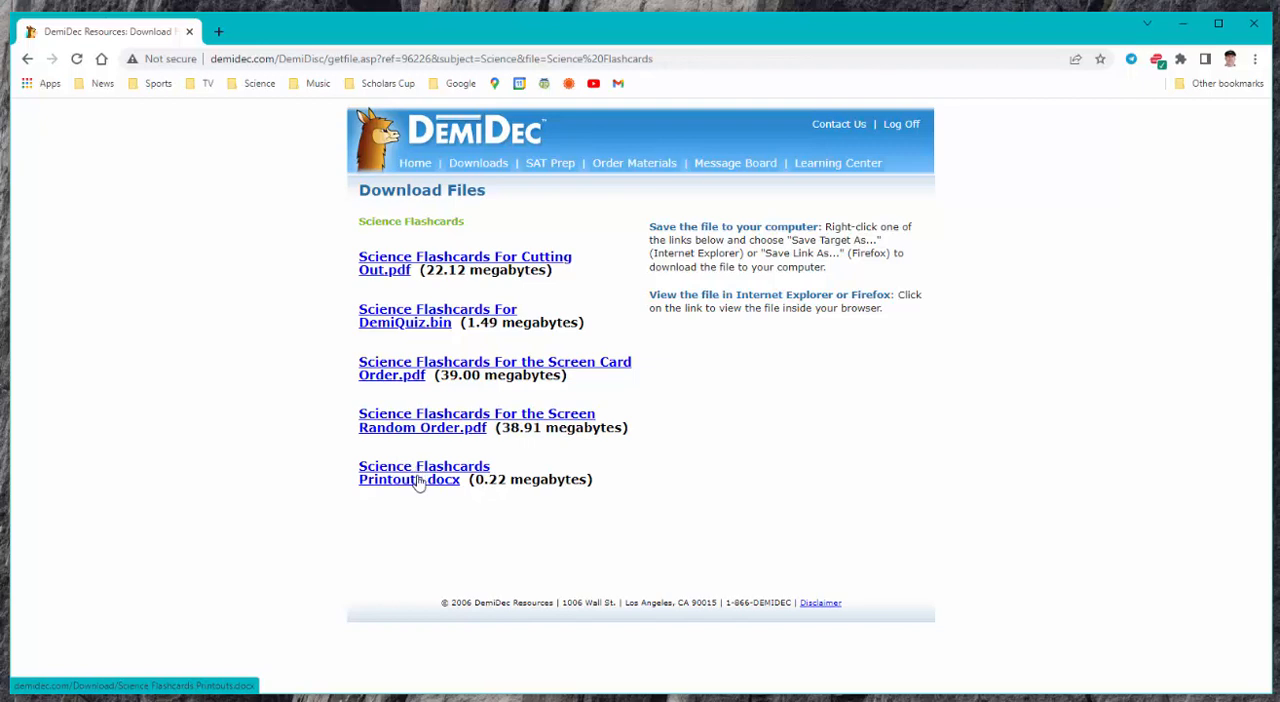
pyautogui.moveTo(424, 376)
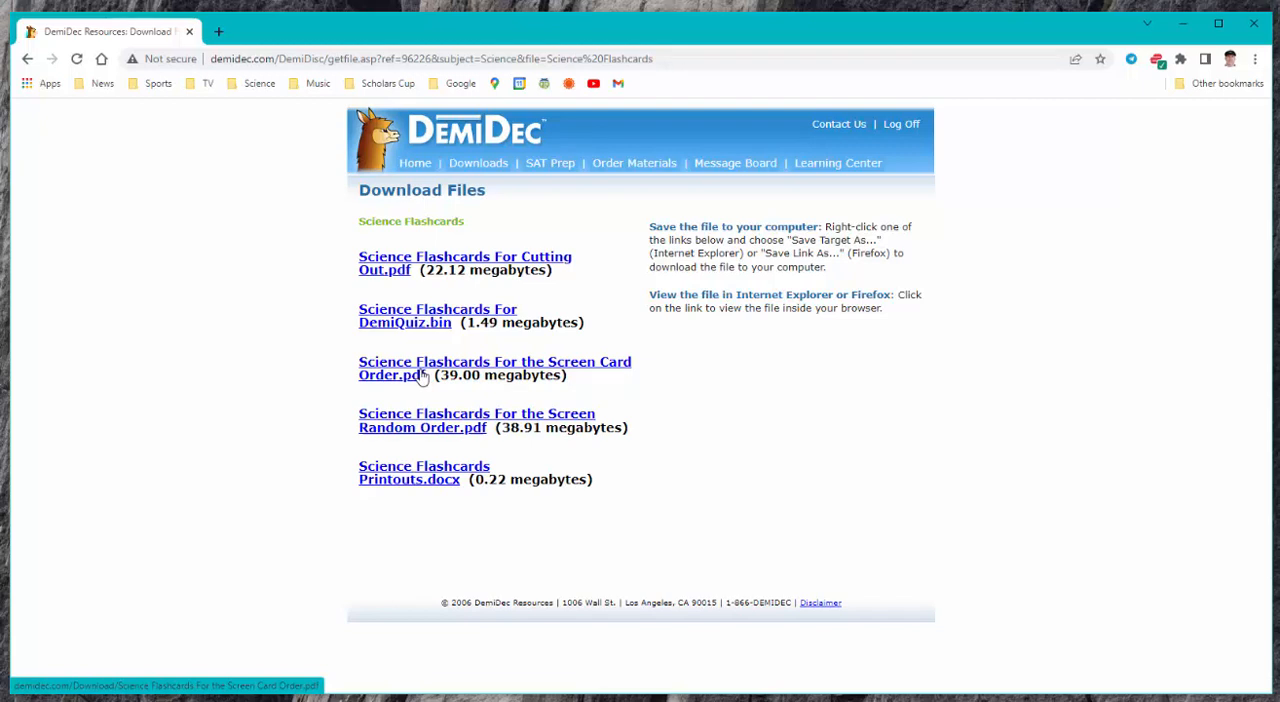
# Open Science Flashcards For Cutting Out.pdf in the viewer and save a copy to the computer.
pyautogui.click(464, 264)
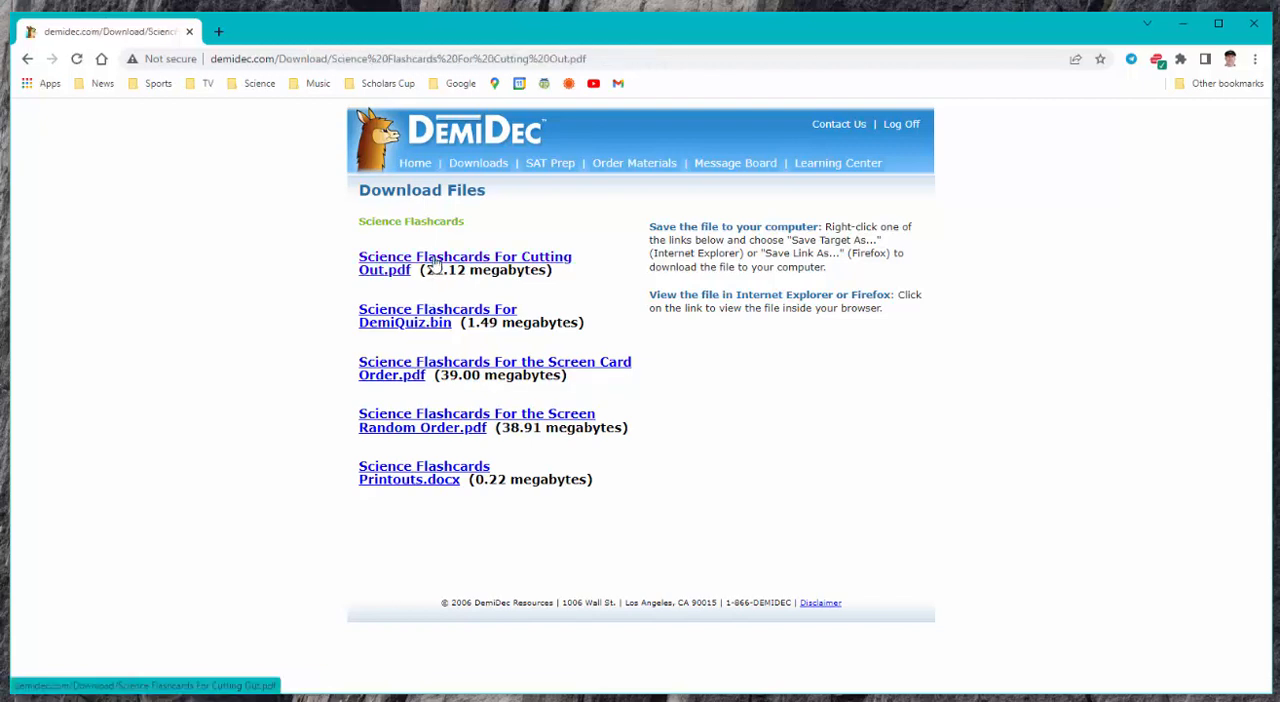
pyautogui.click(464, 264)
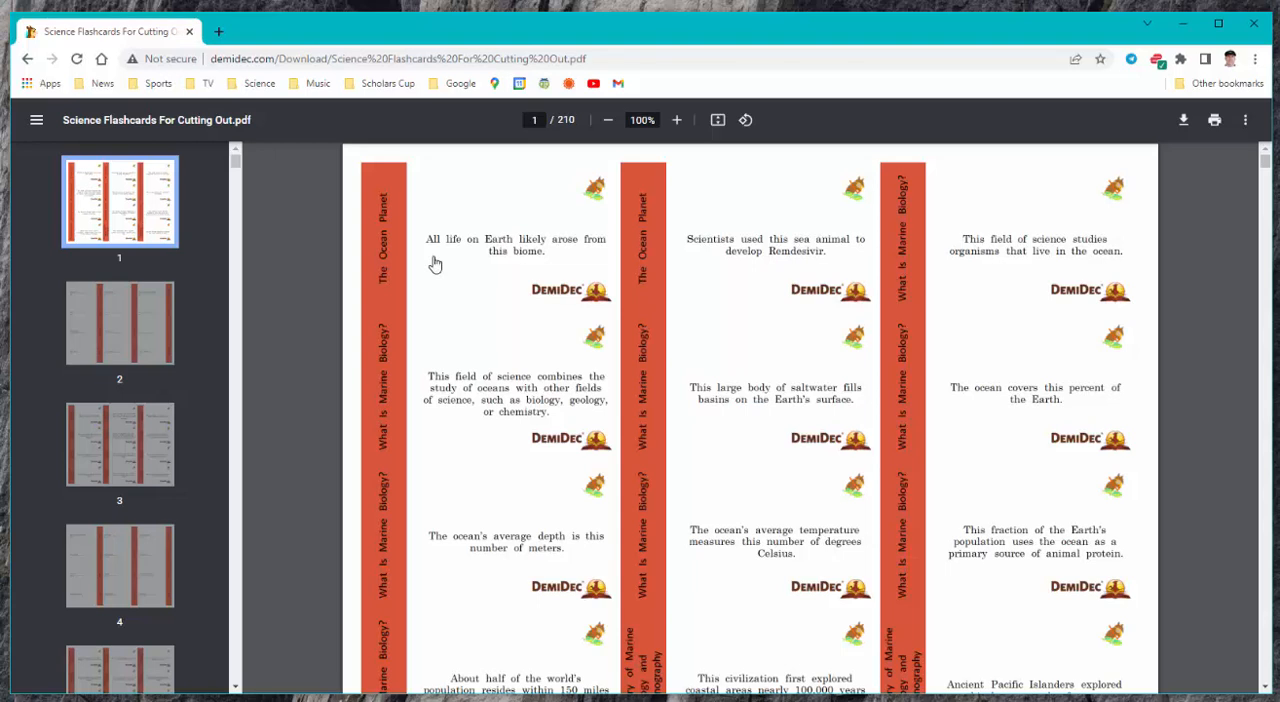
pyautogui.moveTo(1038, 248)
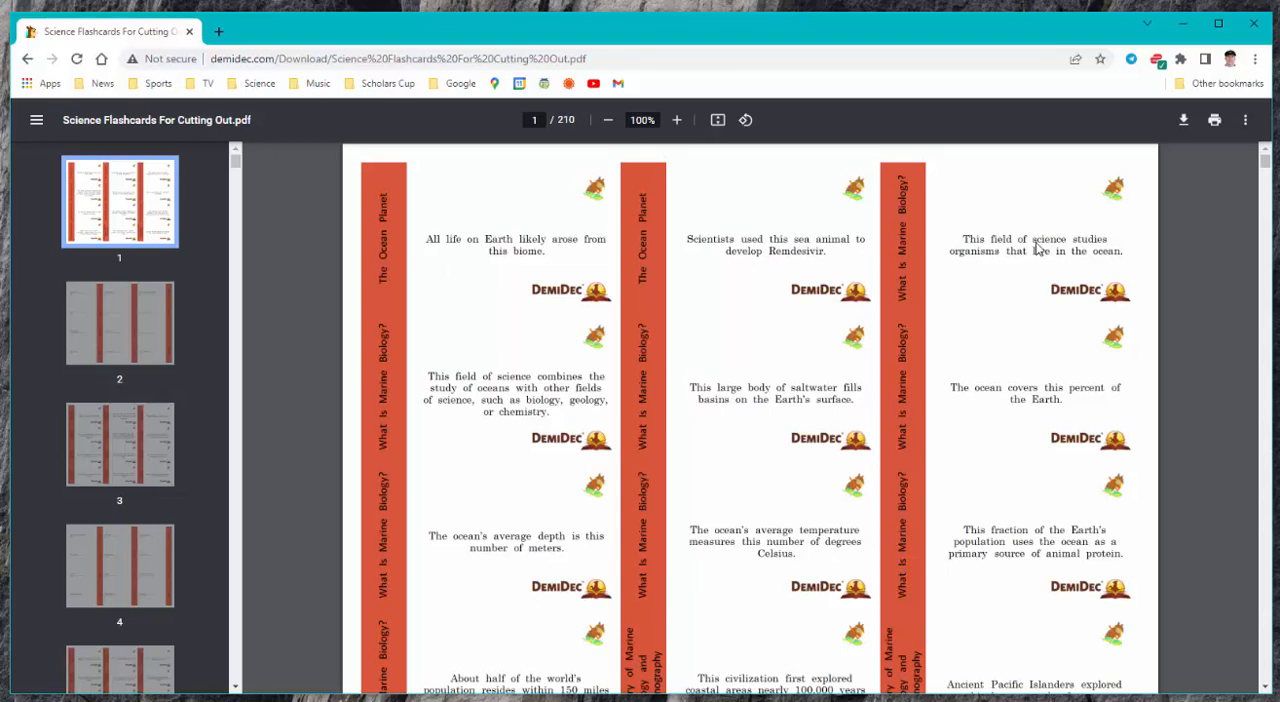
pyautogui.click(1184, 120)
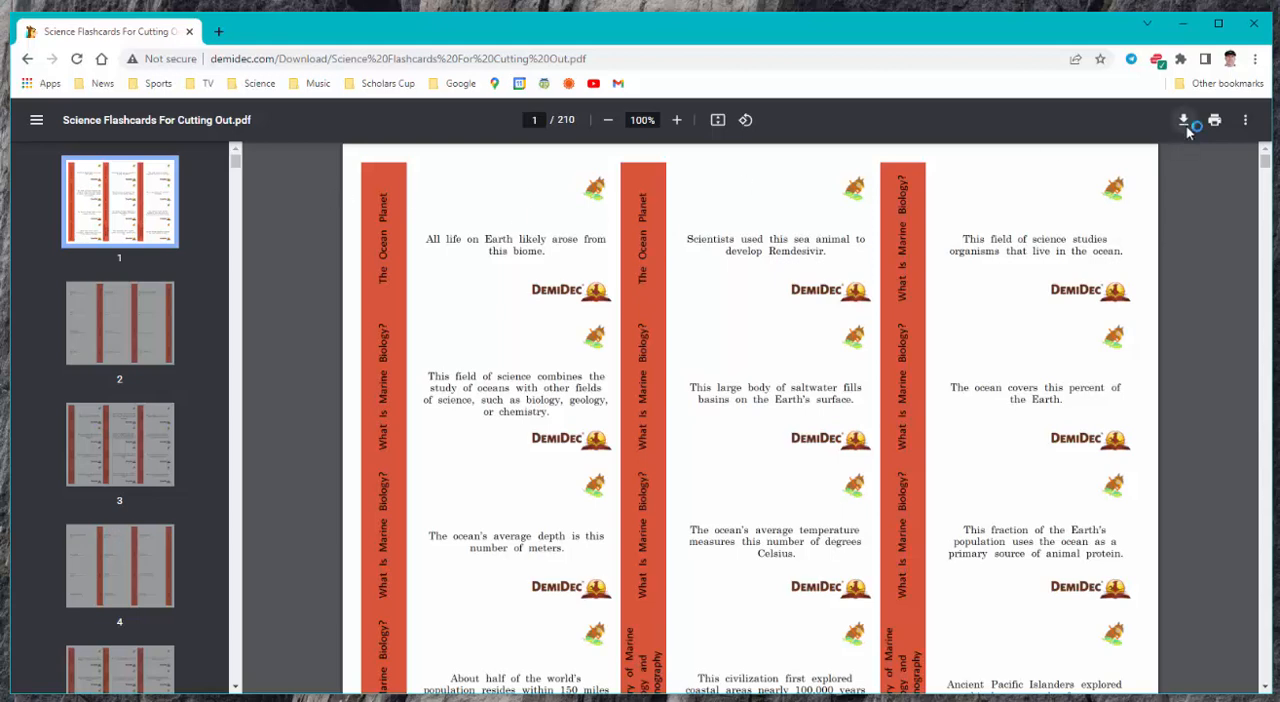
pyautogui.click(1184, 120)
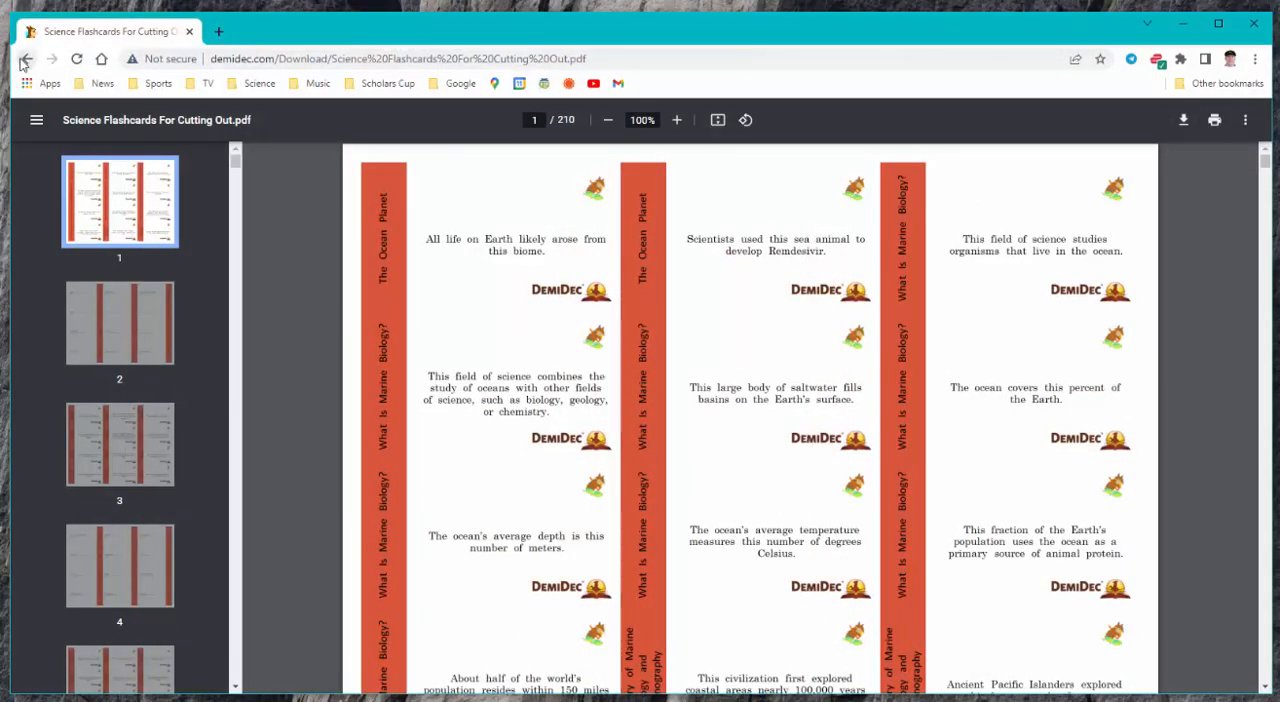
# Go back to the flashcards list and save Science Flashcards For DemiQuiz.bin via Save link as.
pyautogui.click(28, 58)
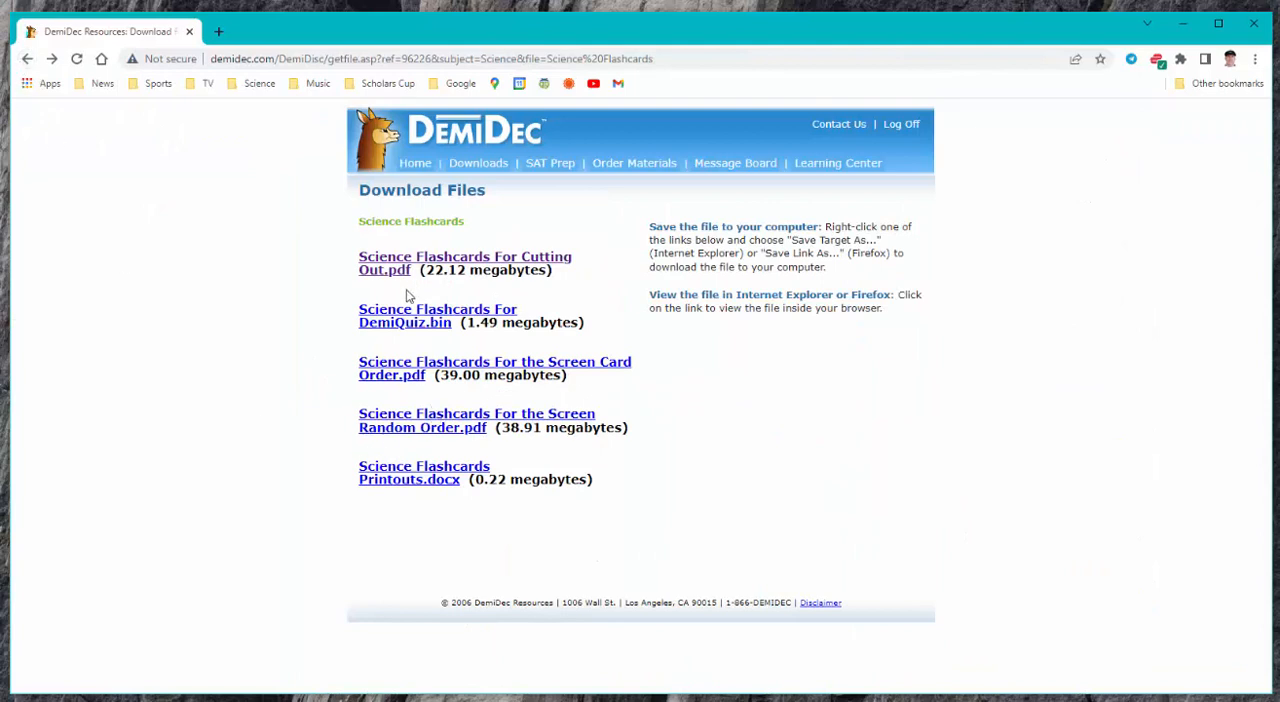
pyautogui.rightClick(436, 316)
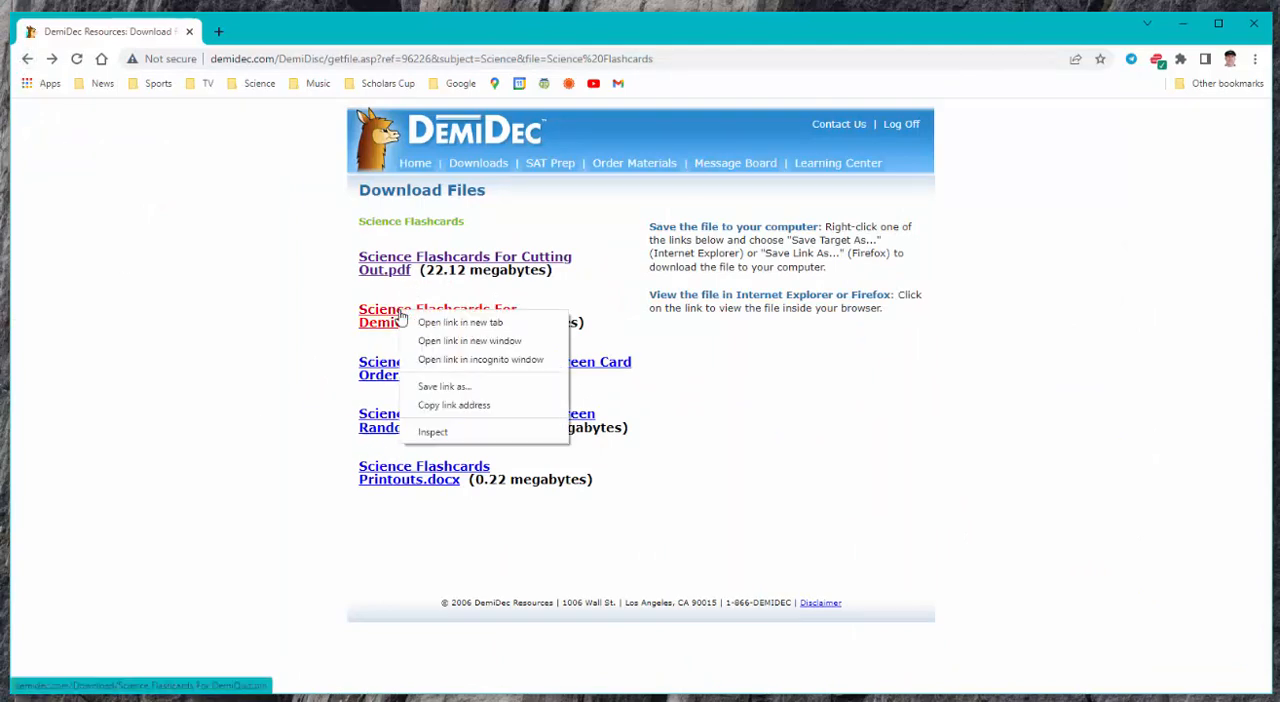
pyautogui.moveTo(444, 386)
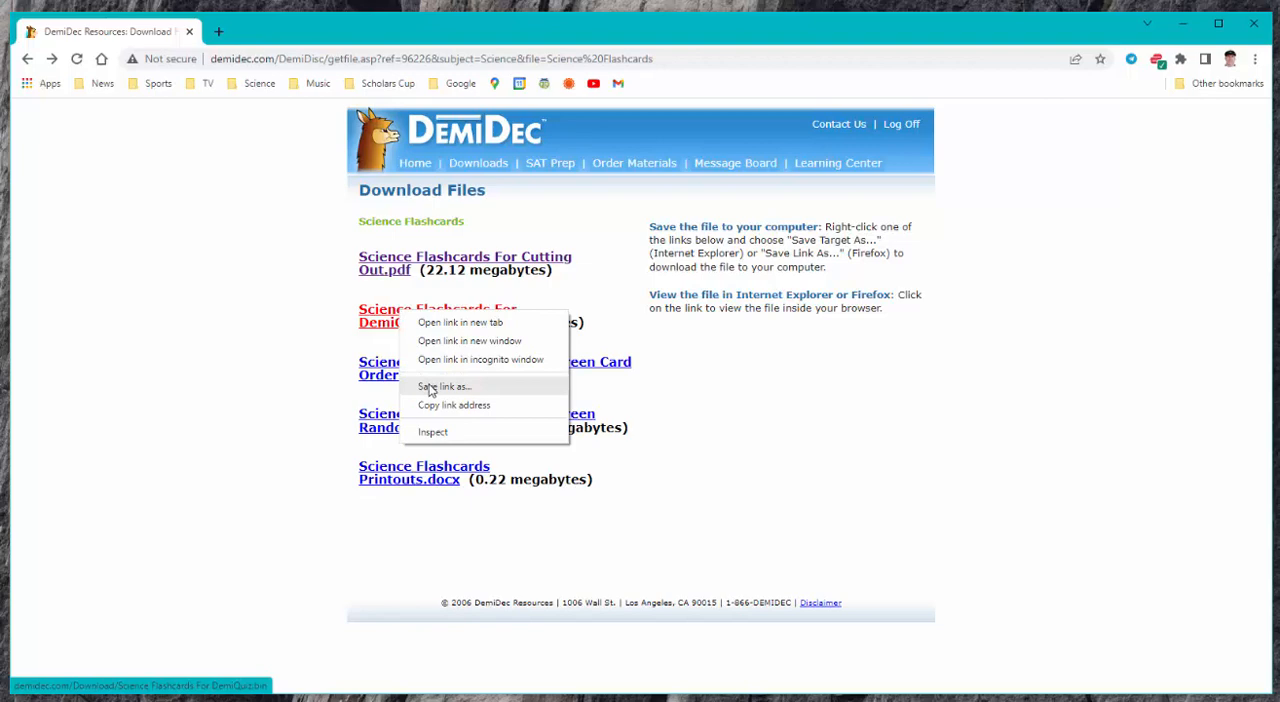
pyautogui.click(444, 388)
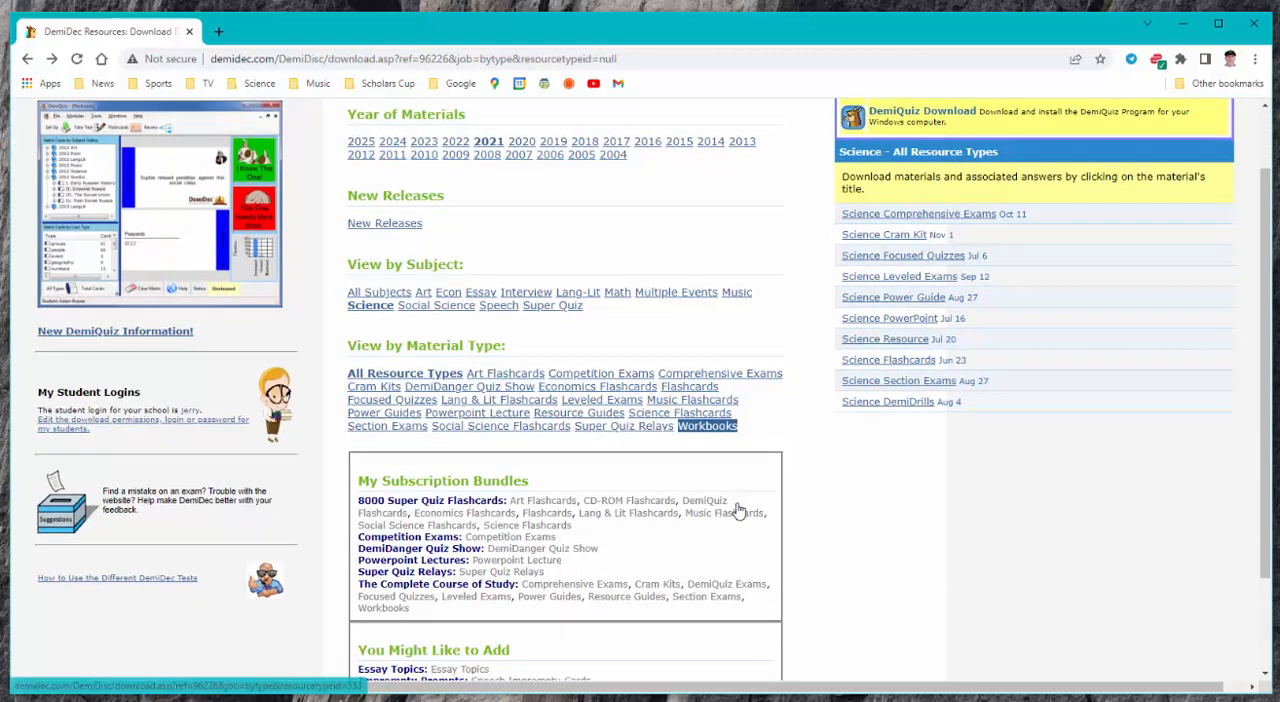
# Scroll the resources page down to the Subscription Bundles and add-on materials section.
pyautogui.scroll(-3)
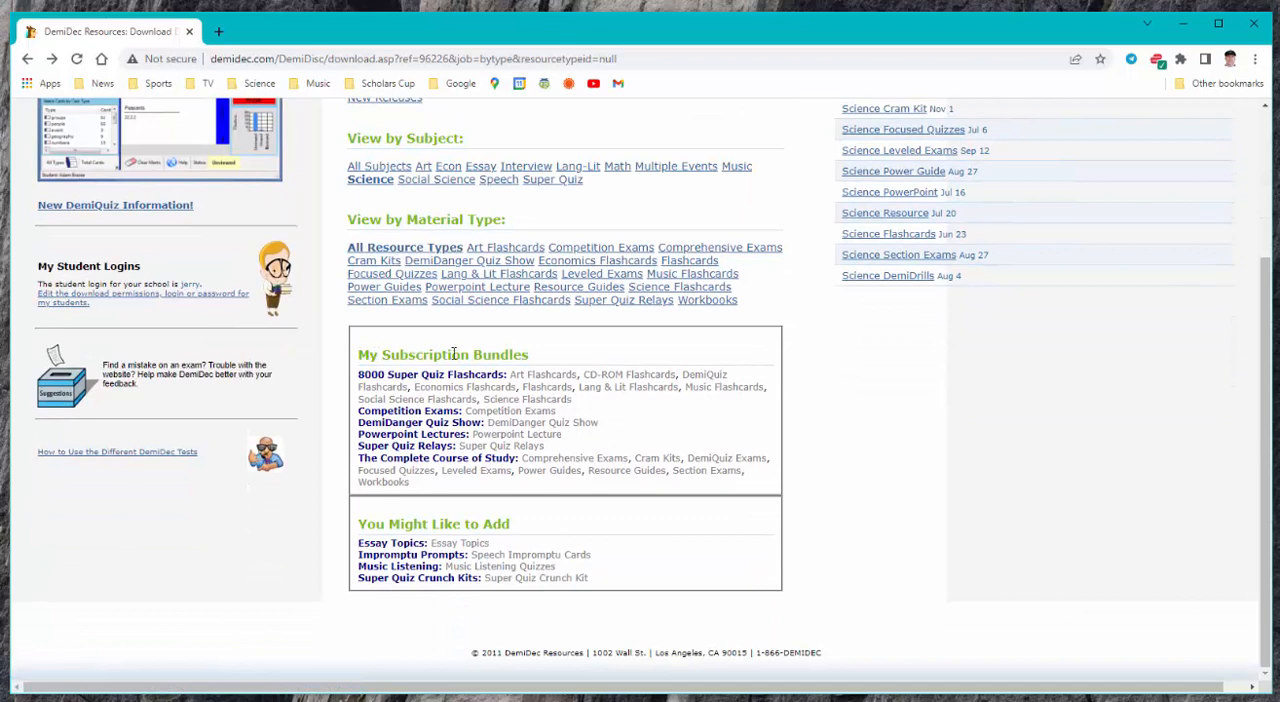
pyautogui.moveTo(528, 372)
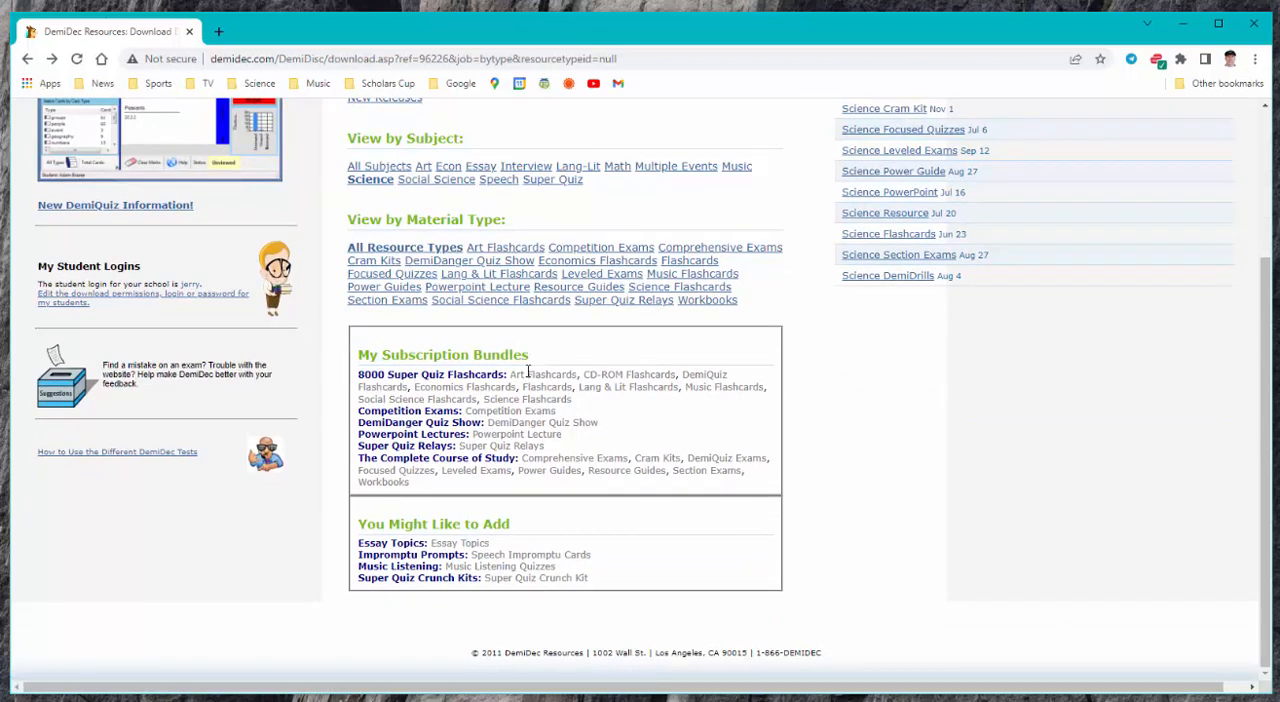